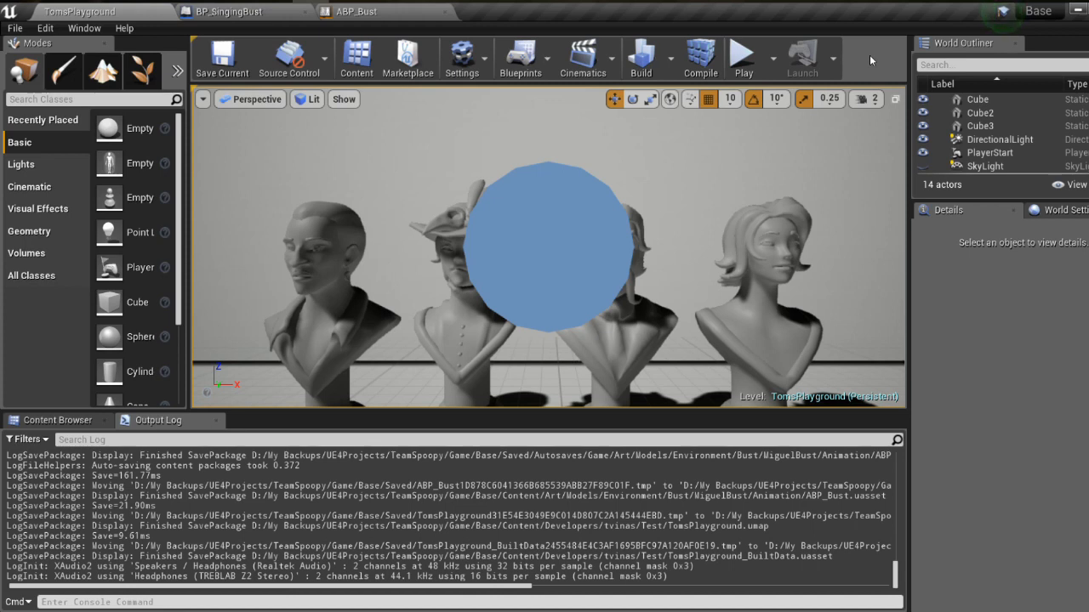
{"action": "mouse_move", "coordinate": [741, 52]}
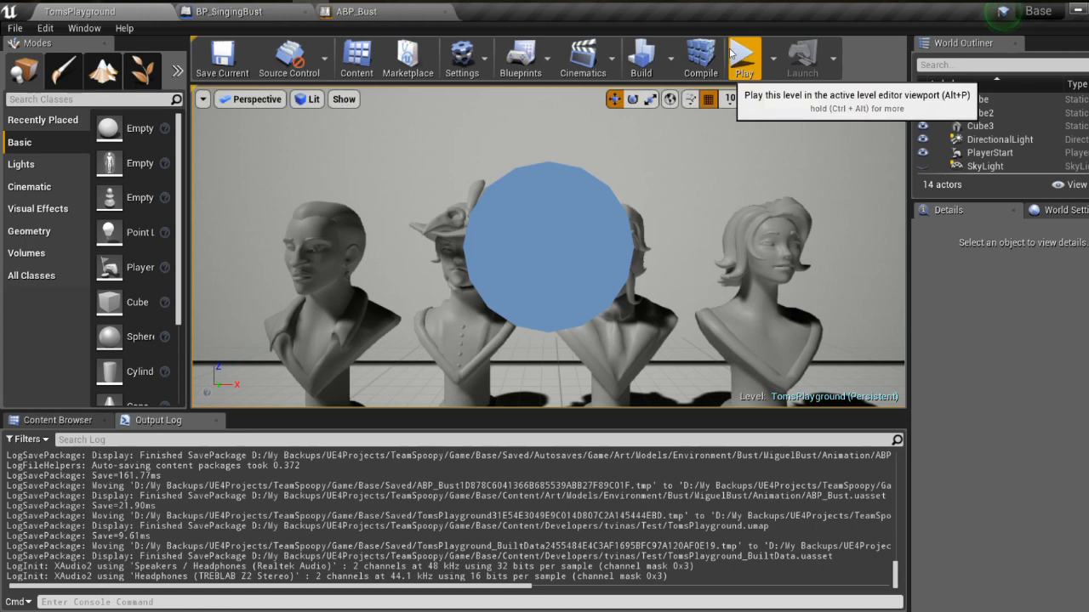
{"action": "mouse_move", "coordinate": [459, 302]}
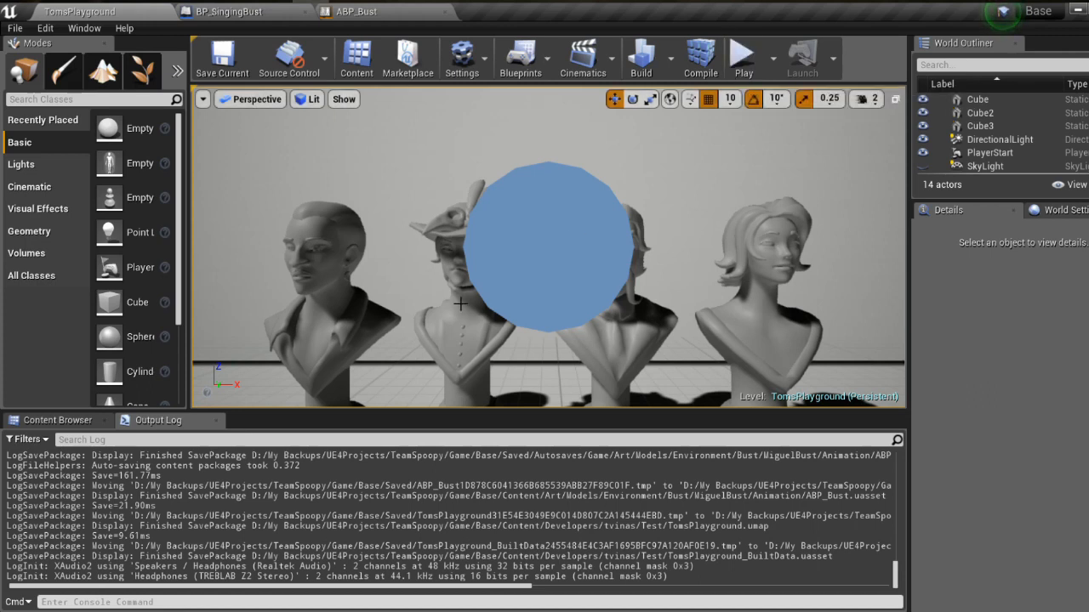
{"action": "mouse_move", "coordinate": [758, 140]}
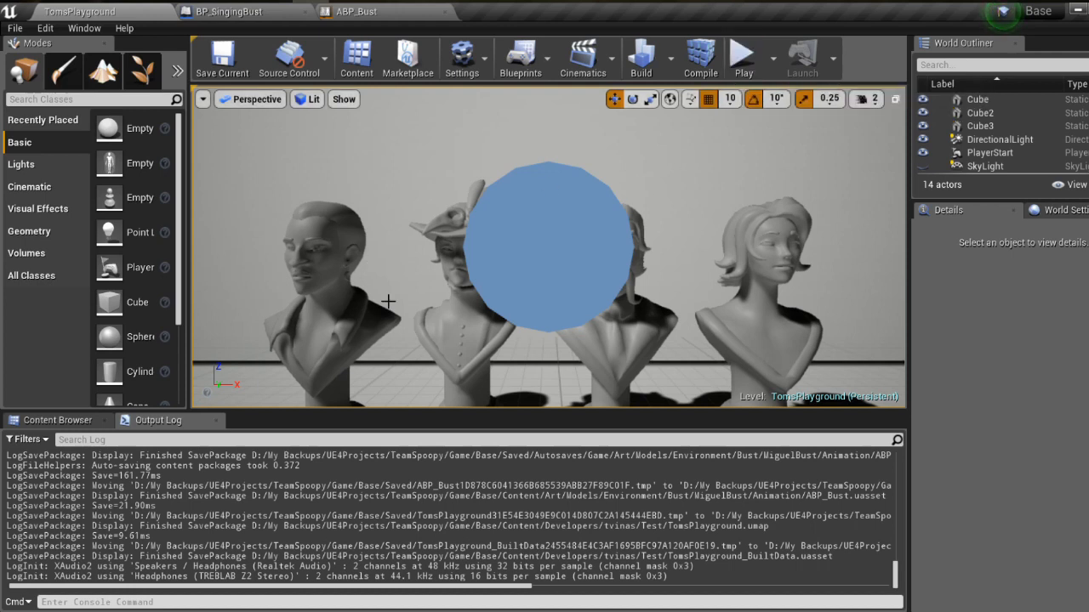
{"action": "mouse_move", "coordinate": [742, 58]}
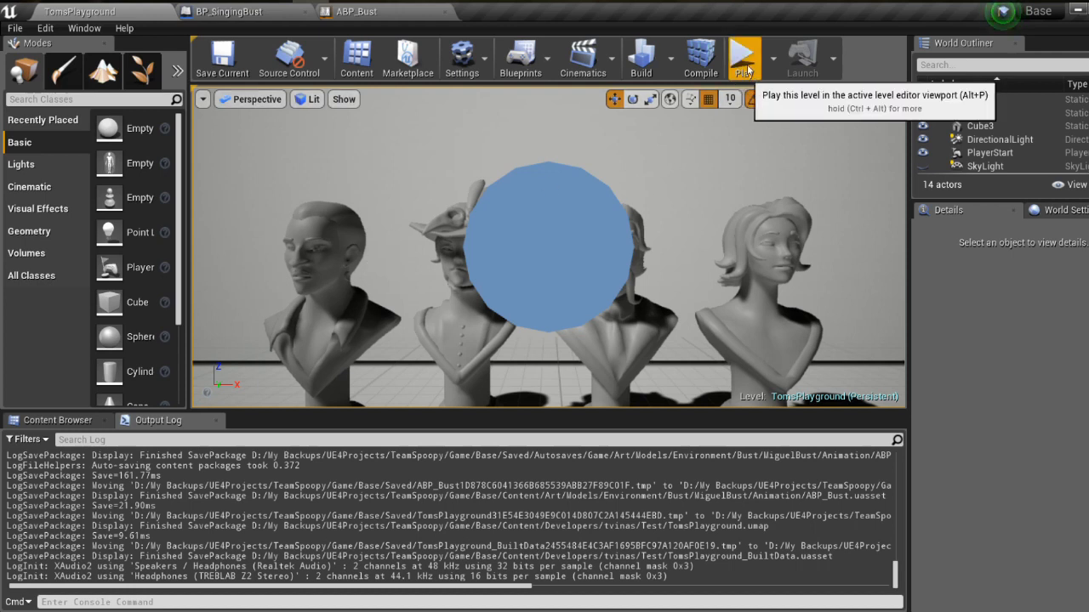
{"action": "mouse_move", "coordinate": [740, 65]}
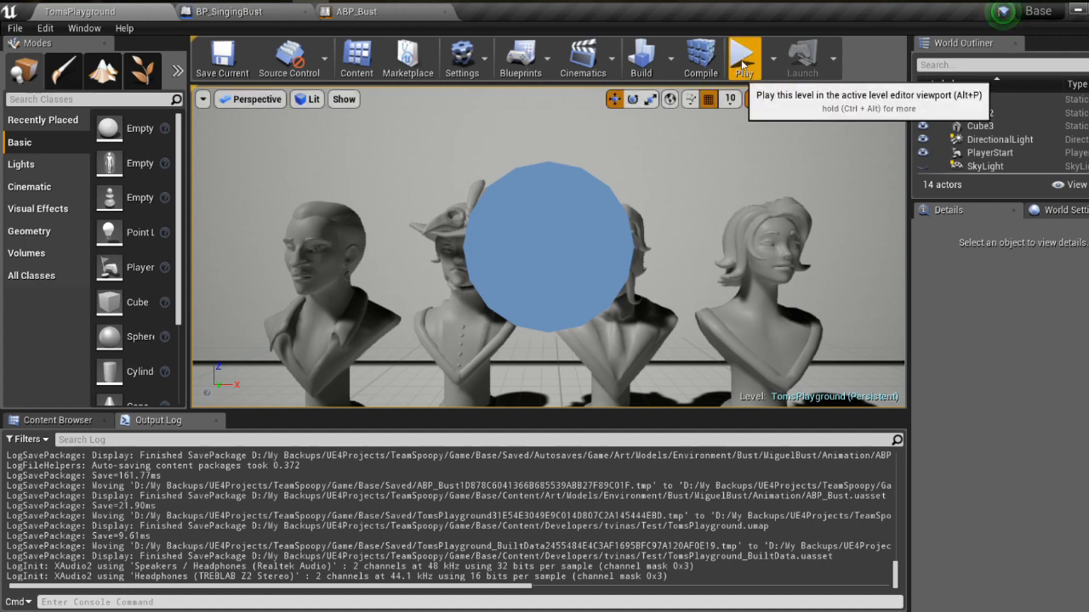
Step: Start Play In Editor and give the game viewport input focus so the busts sing
{"action": "left_click", "coordinate": [742, 57]}
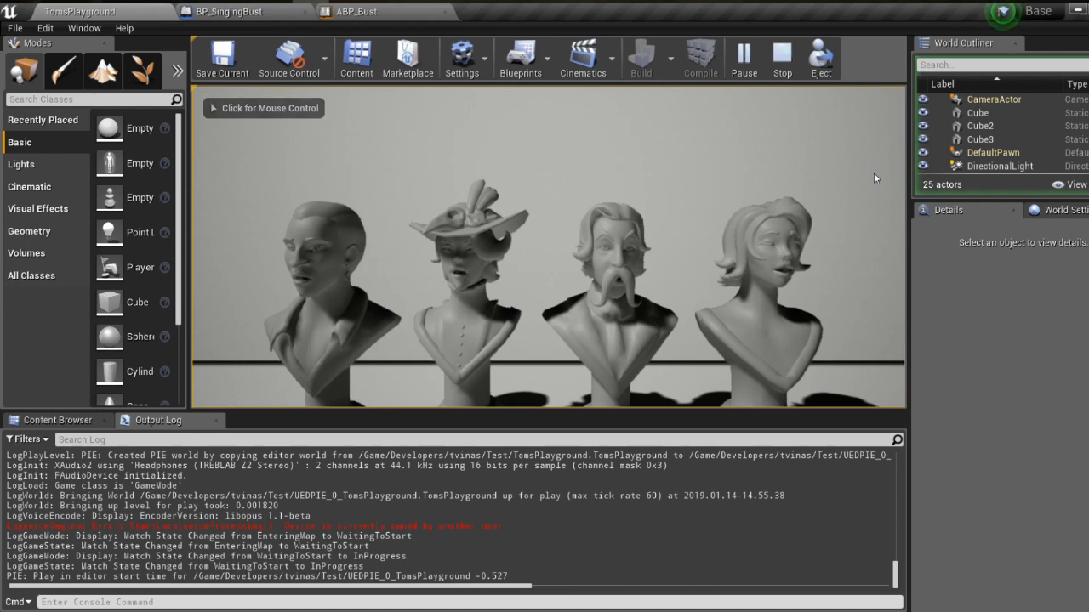
{"action": "left_click", "coordinate": [264, 109]}
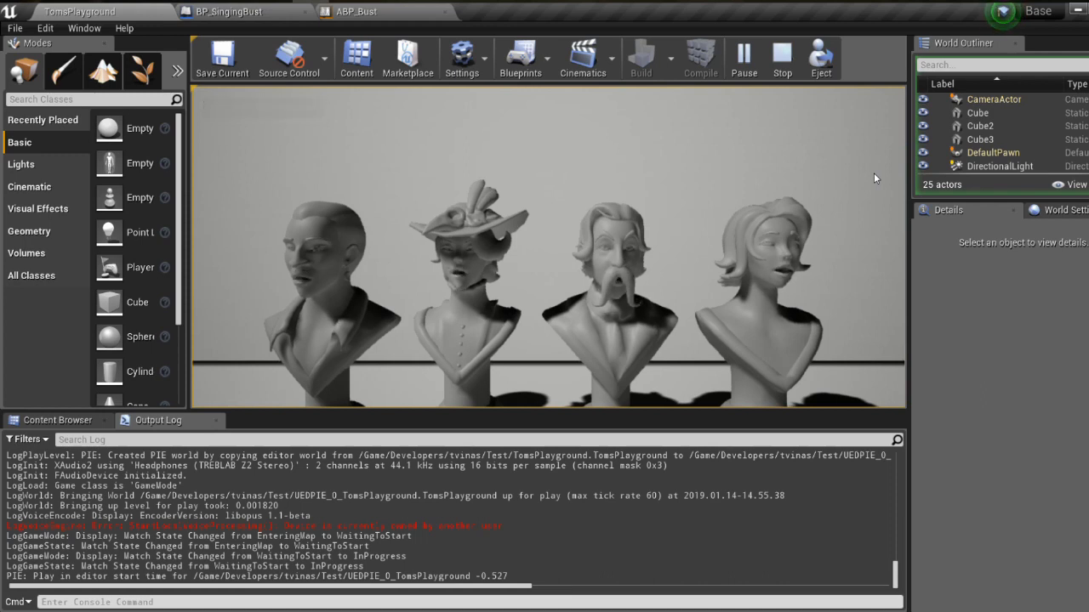
{"action": "mouse_move", "coordinate": [864, 175]}
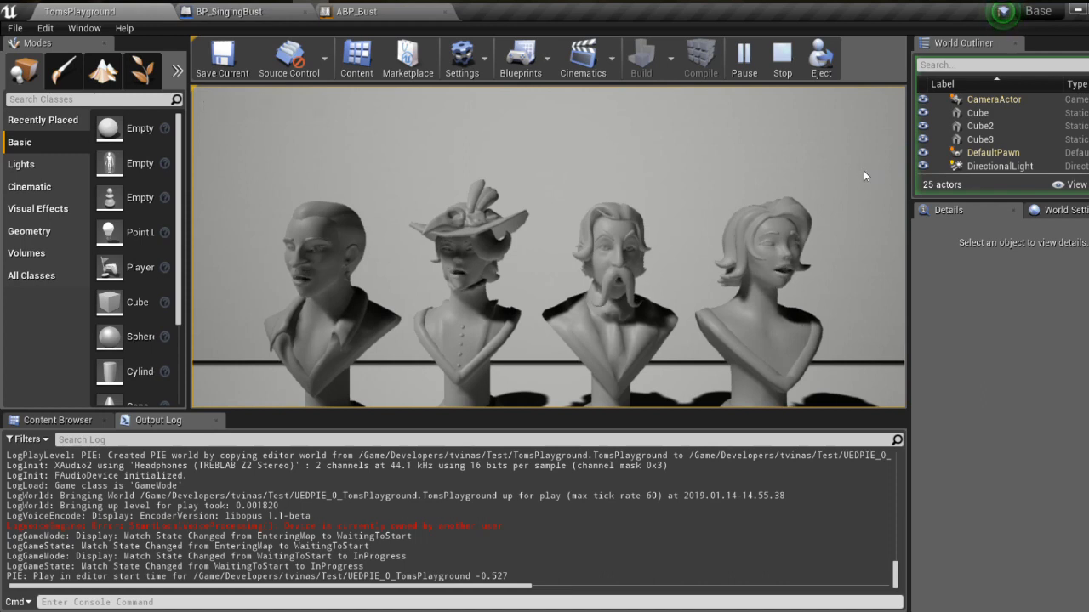
{"action": "mouse_move", "coordinate": [752, 92]}
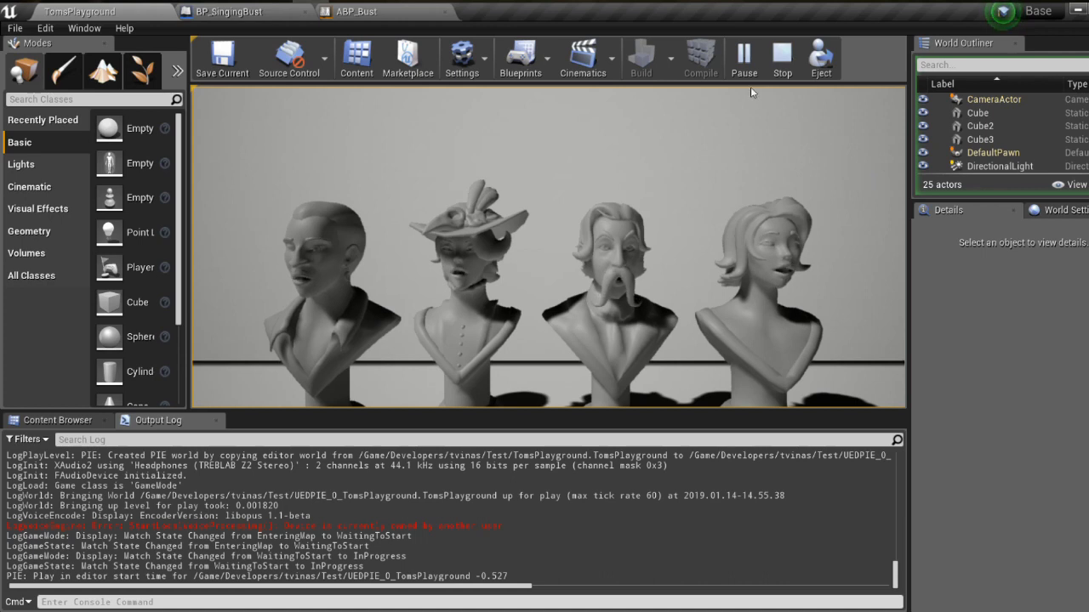
{"action": "mouse_move", "coordinate": [781, 57]}
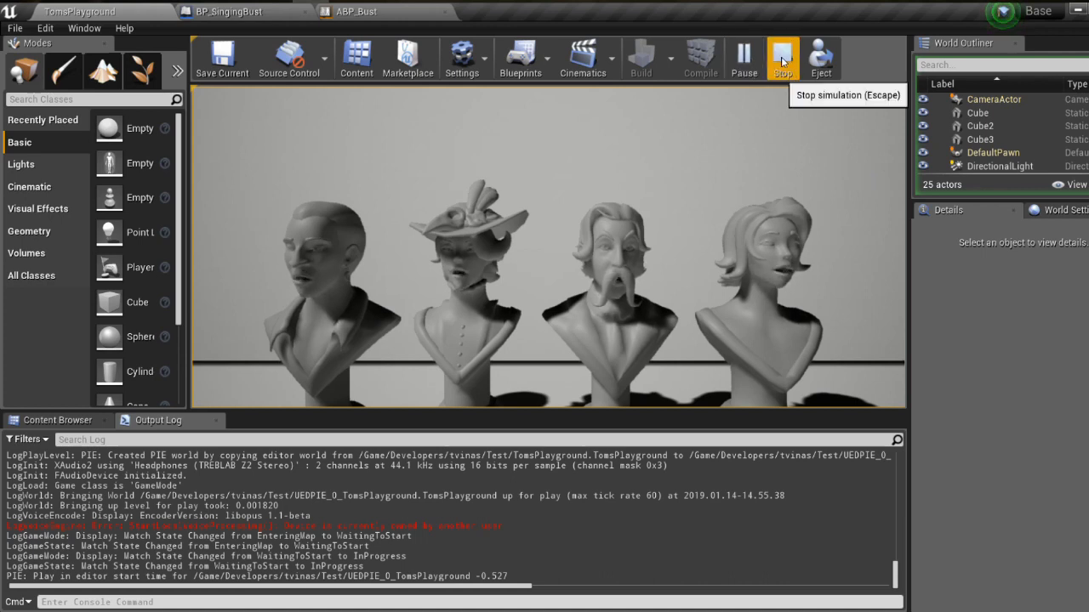
Step: Stop the play session and switch to the ABP_Bust animation blueprint graph
{"action": "left_click", "coordinate": [783, 58]}
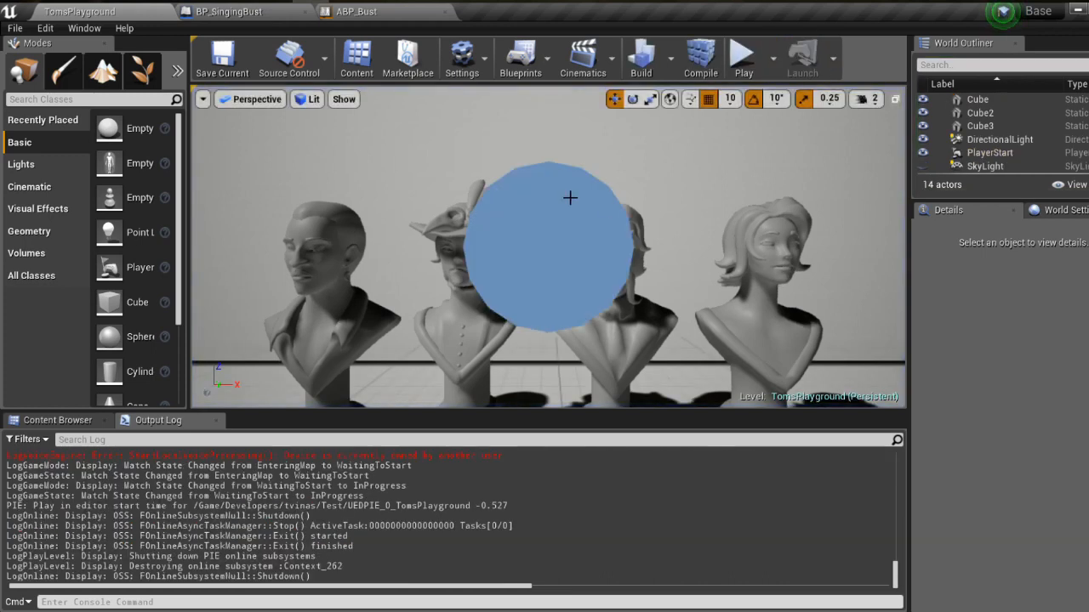
{"action": "mouse_move", "coordinate": [545, 272]}
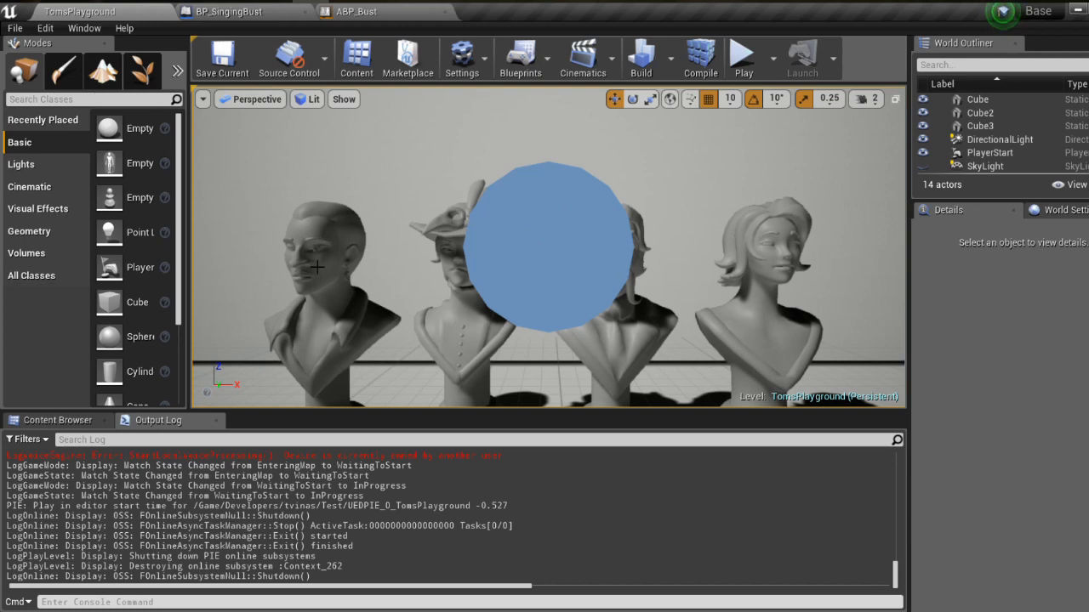
{"action": "mouse_move", "coordinate": [603, 245]}
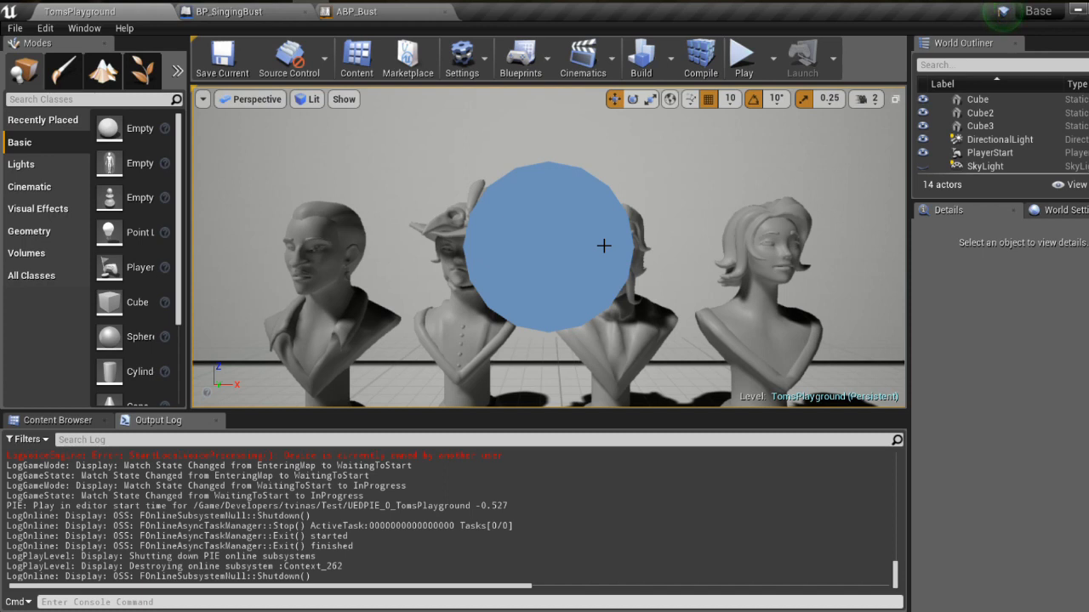
{"action": "left_click", "coordinate": [357, 10]}
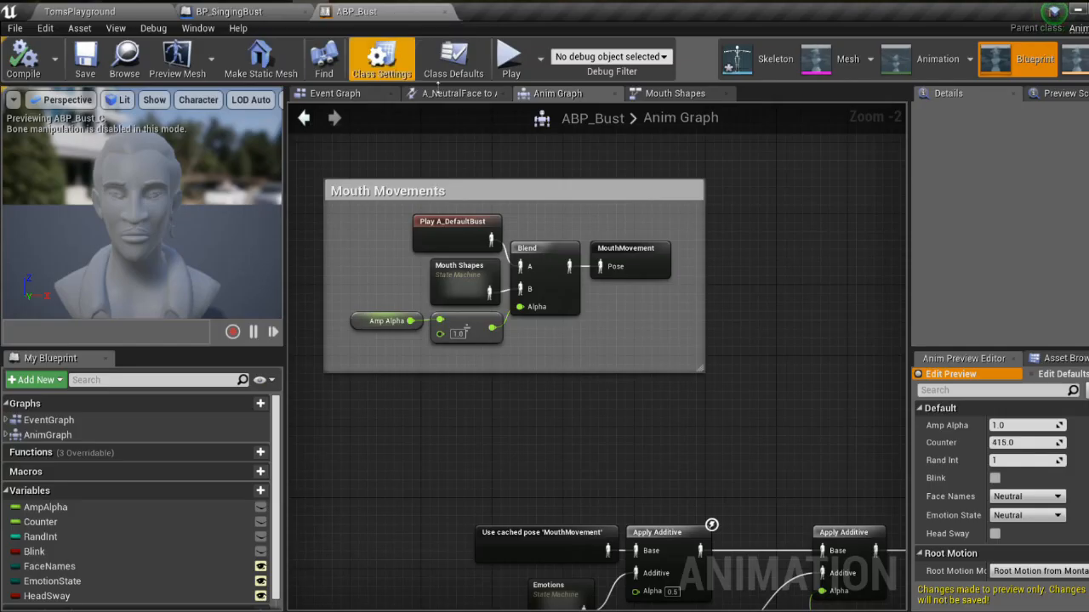
Step: Inspect the Mouth Shapes state machine, preview the Ah face shape, then return to the Anim Graph
{"action": "double_click", "coordinate": [466, 281]}
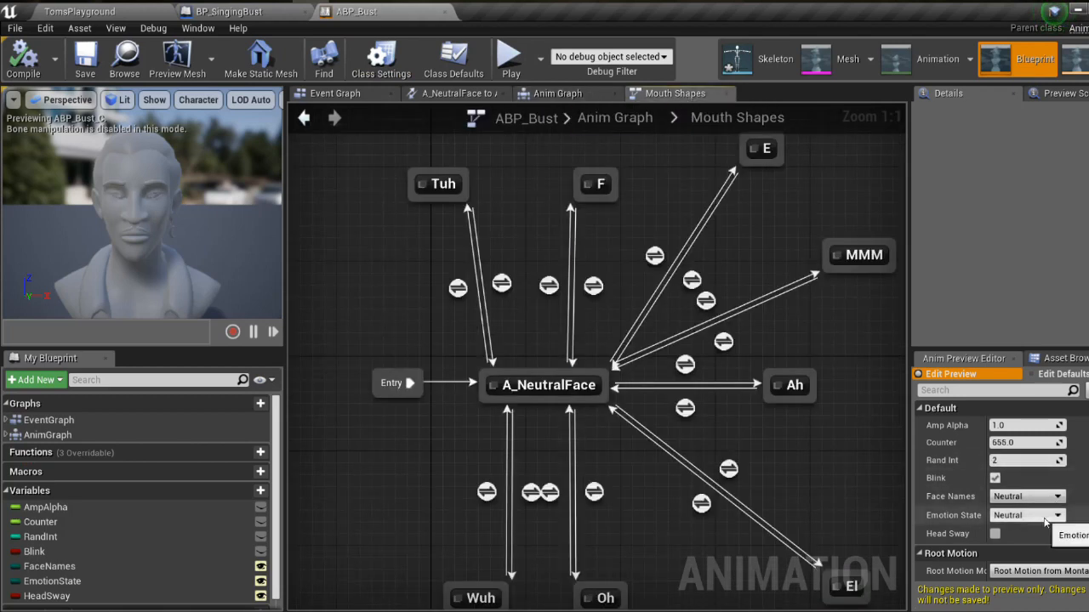
{"action": "left_click", "coordinate": [1024, 496]}
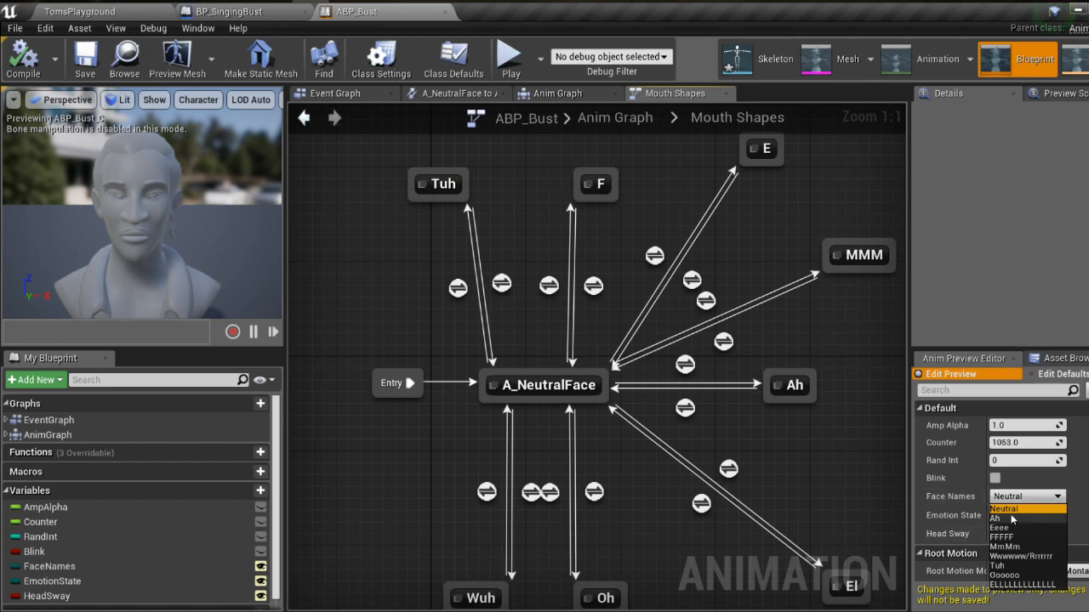
{"action": "left_click", "coordinate": [1011, 517]}
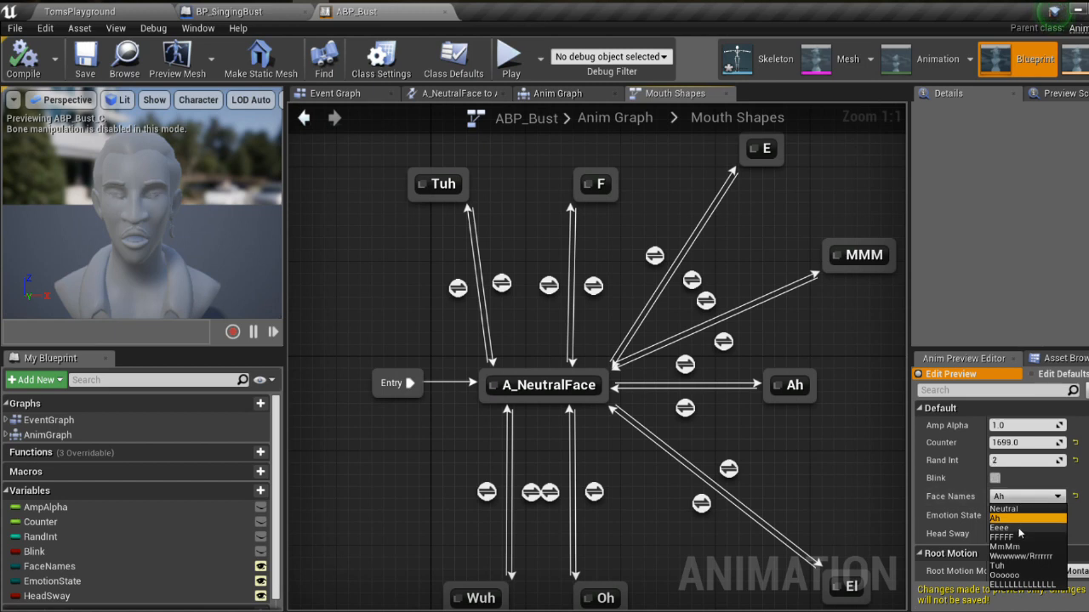
{"action": "mouse_move", "coordinate": [1017, 527]}
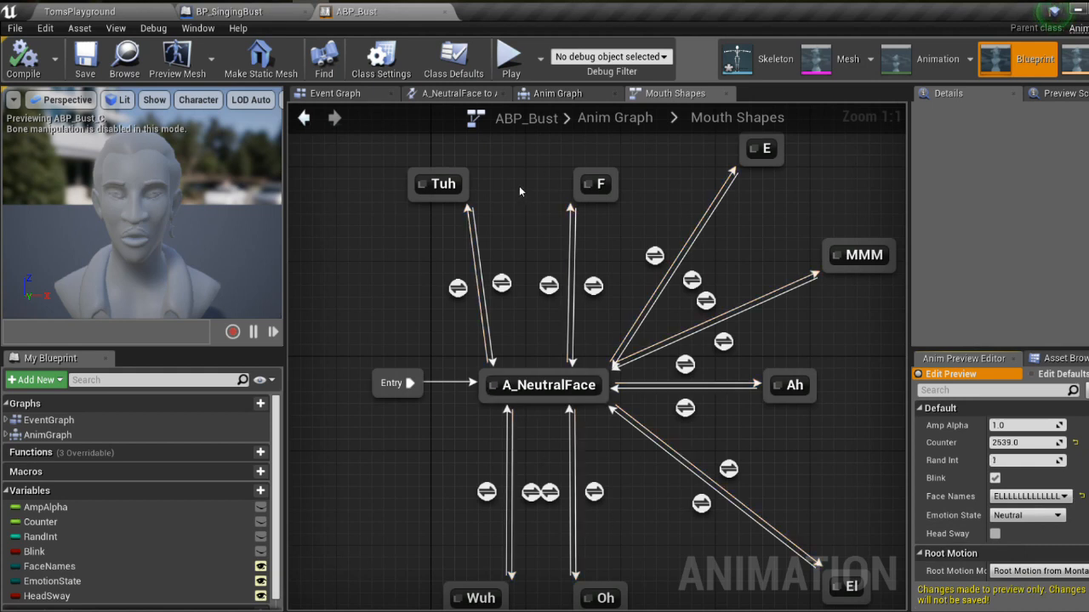
{"action": "left_click", "coordinate": [558, 94]}
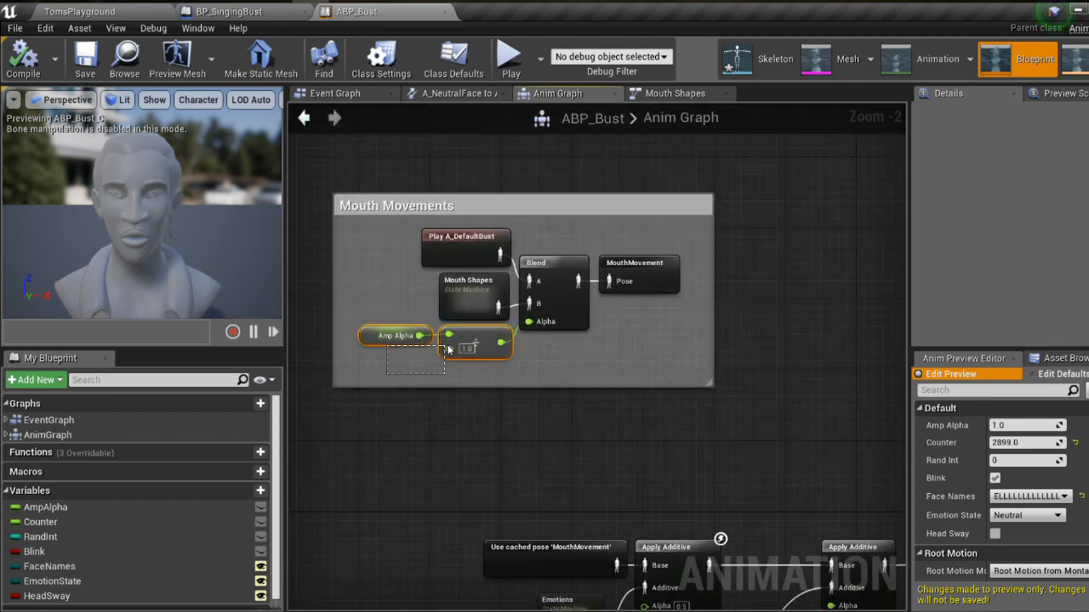
{"action": "mouse_move", "coordinate": [490, 339]}
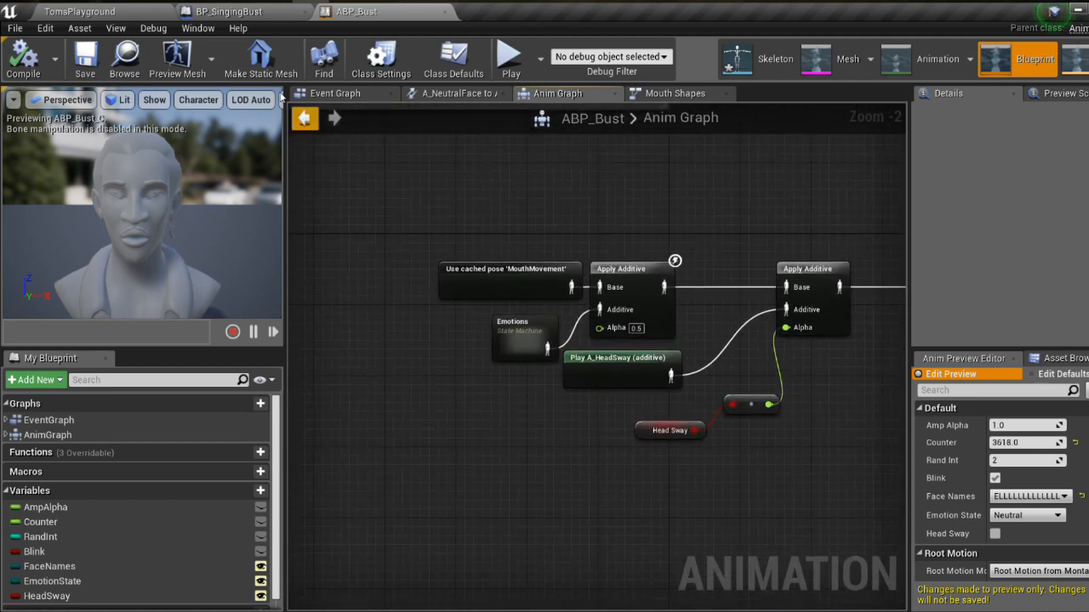
Step: Examine BP_SingingBust's Event Graph around the Delay, Calculate Frequency Spectrum and Get Amplitude nodes
{"action": "left_click", "coordinate": [230, 11]}
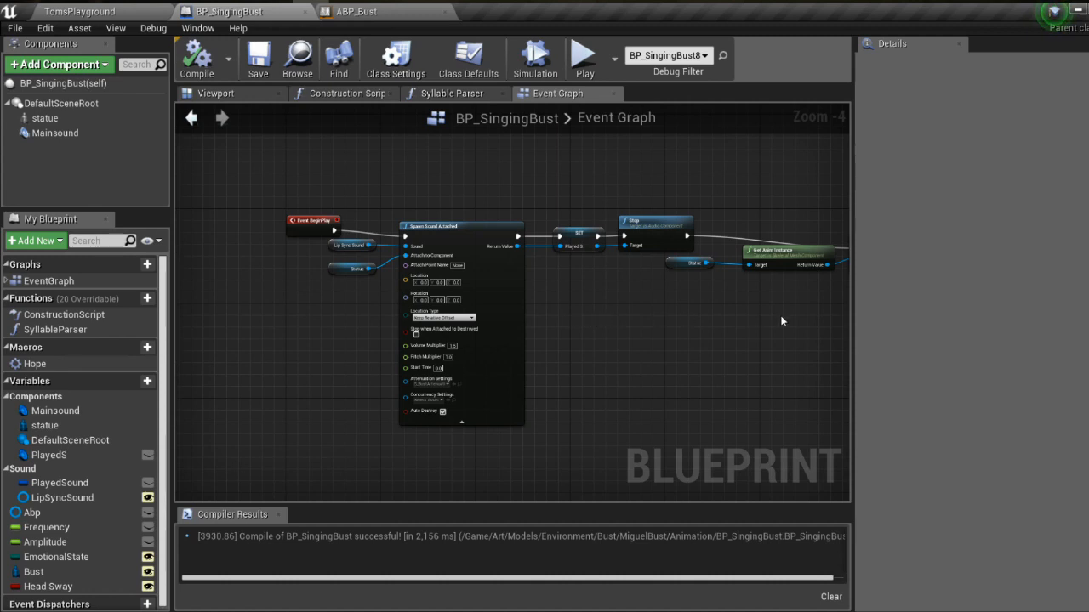
{"action": "scroll", "scroll_direction": "down", "scroll_amount": 3}
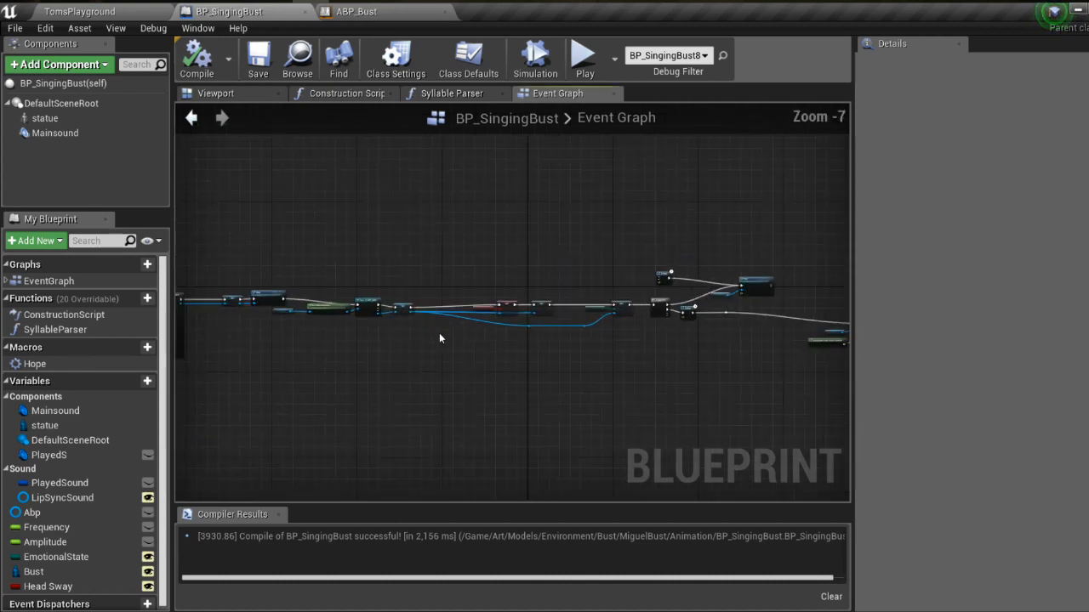
{"action": "scroll", "scroll_direction": "up", "scroll_amount": 3}
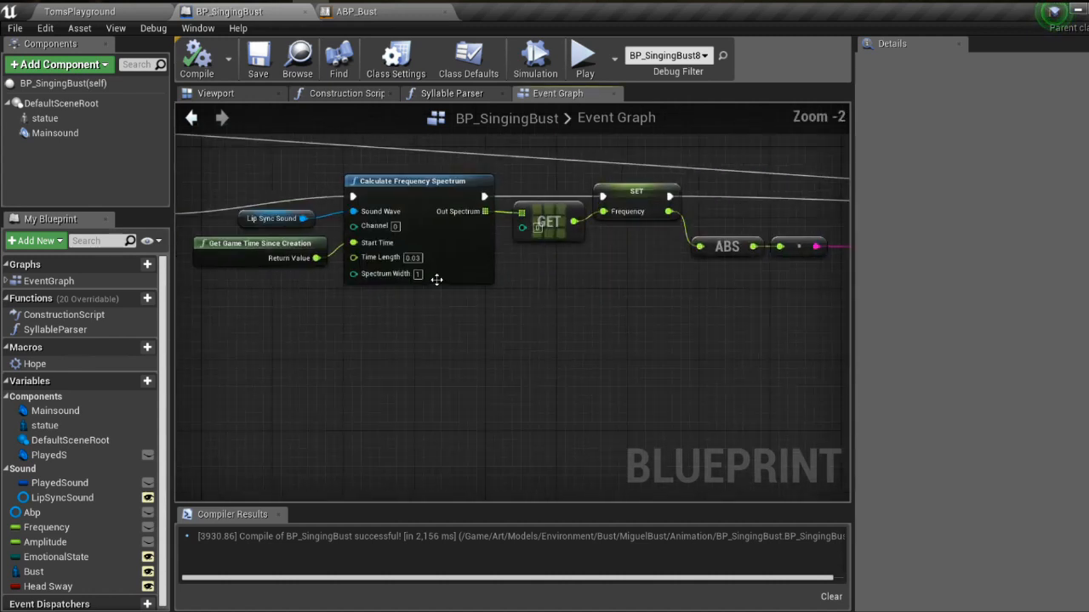
{"action": "scroll", "scroll_direction": "down", "scroll_amount": 3}
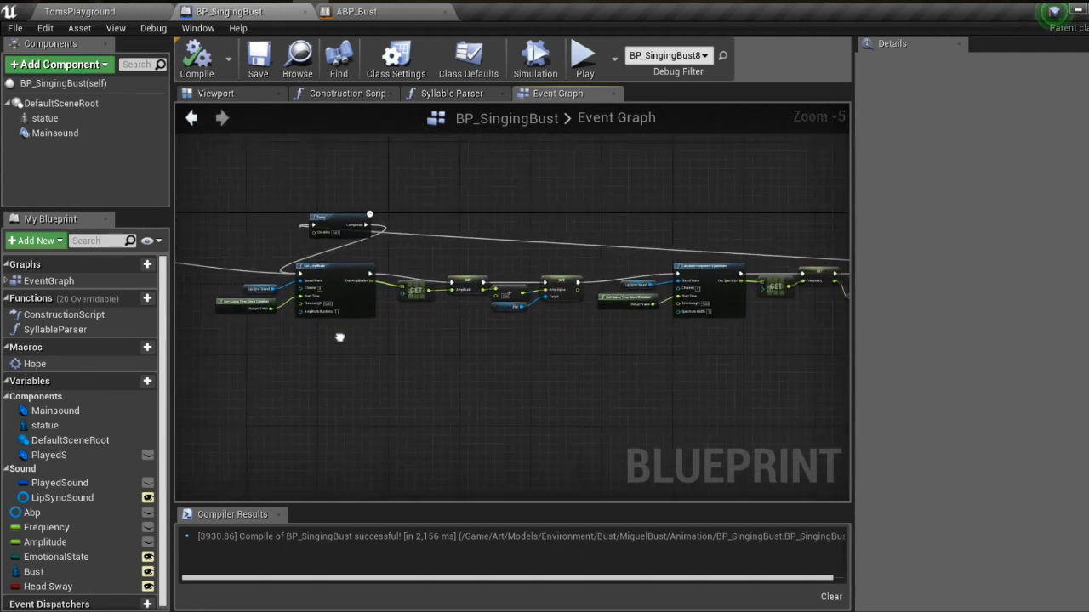
{"action": "scroll", "scroll_direction": "up", "scroll_amount": 3}
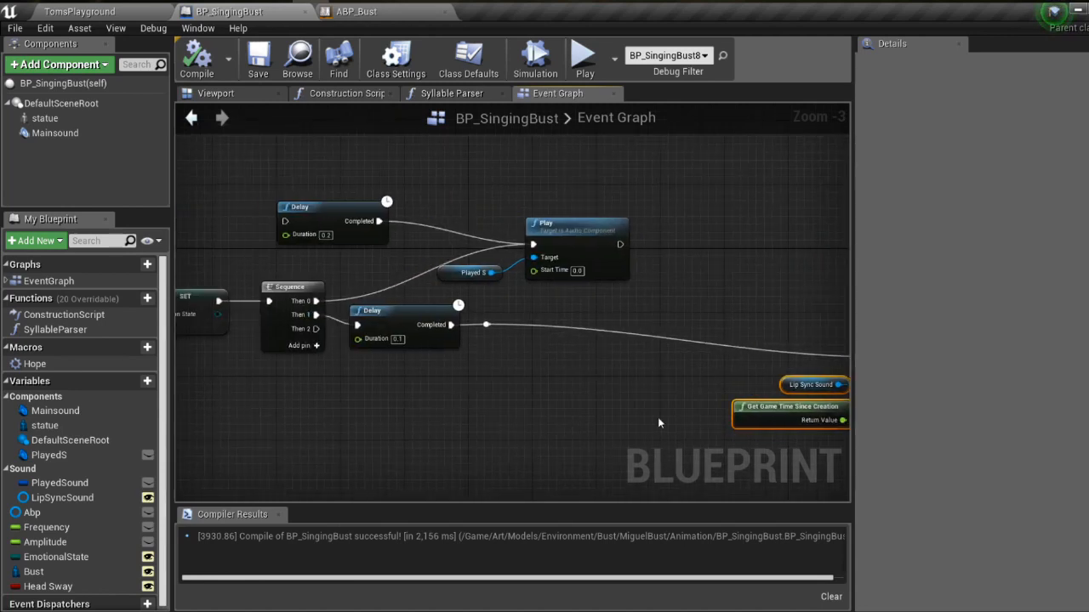
{"action": "scroll", "scroll_direction": "down", "scroll_amount": 3}
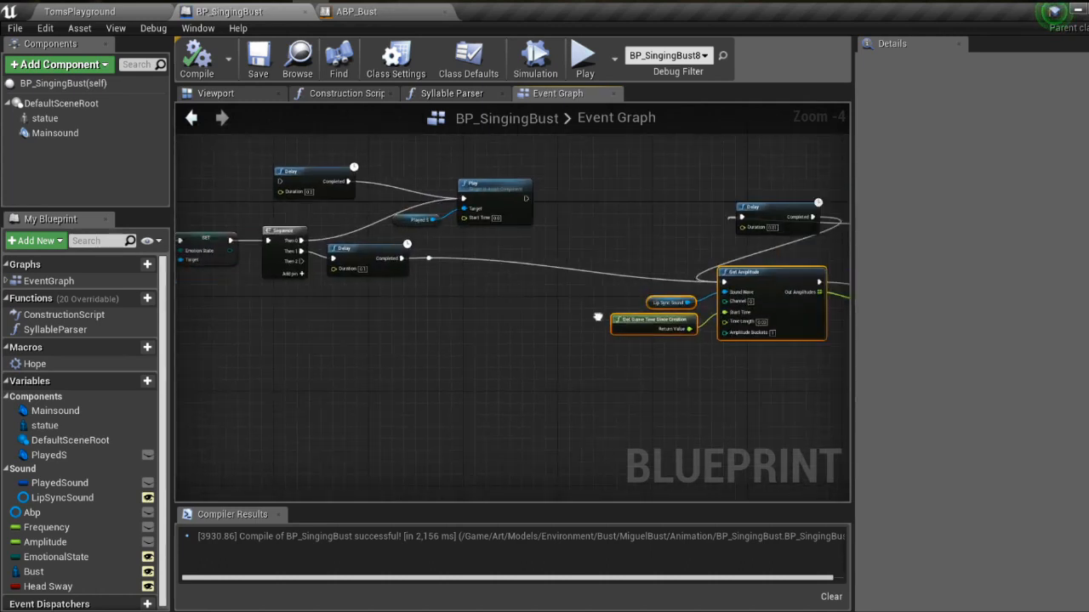
{"action": "scroll", "scroll_direction": "up", "scroll_amount": 3}
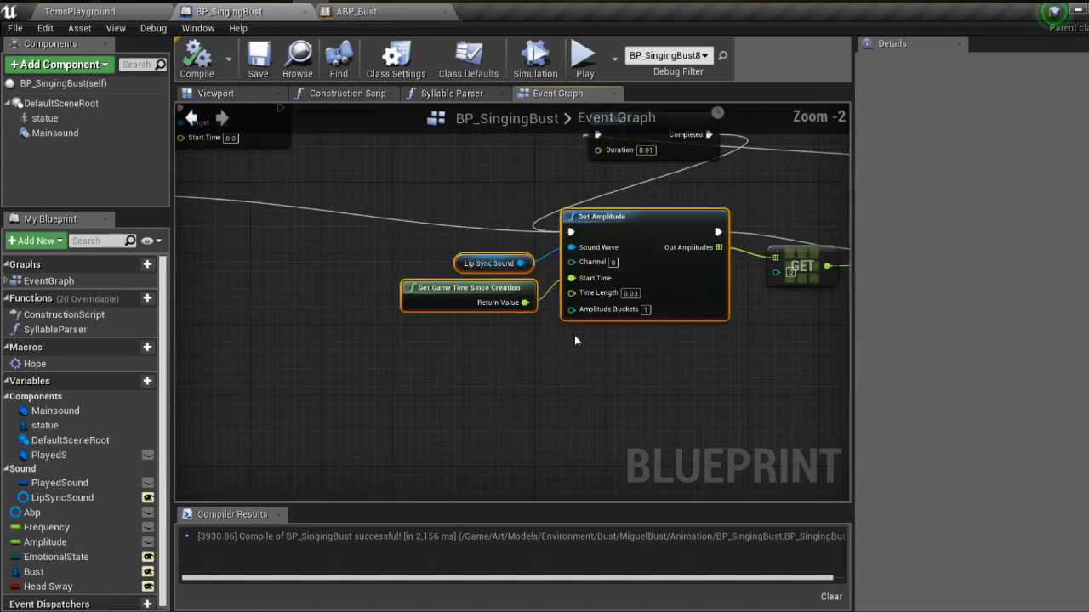
{"action": "scroll", "scroll_direction": "up", "scroll_amount": 3}
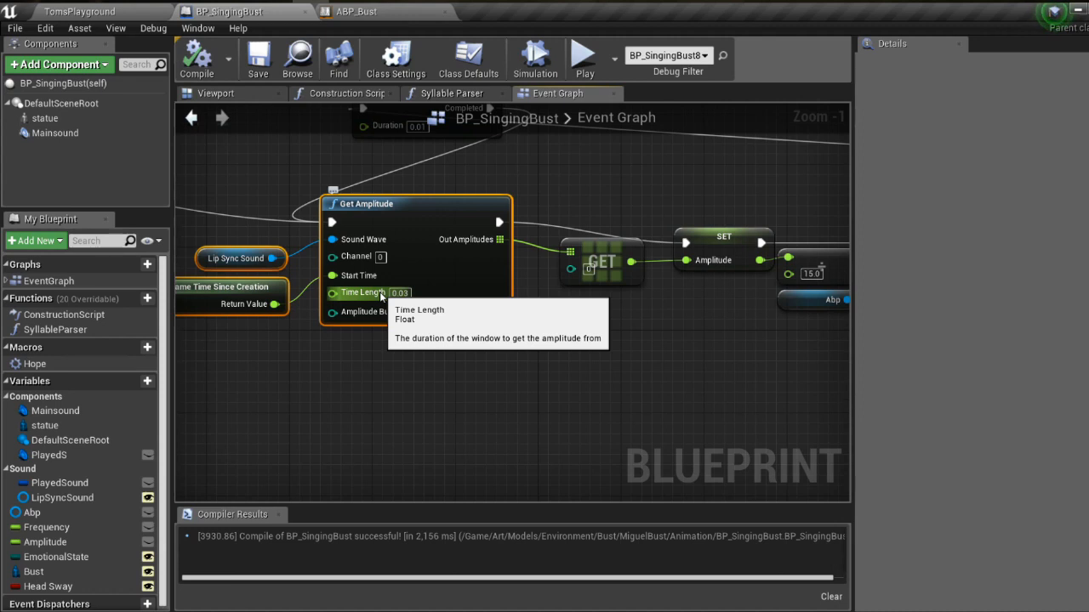
{"action": "mouse_move", "coordinate": [439, 323]}
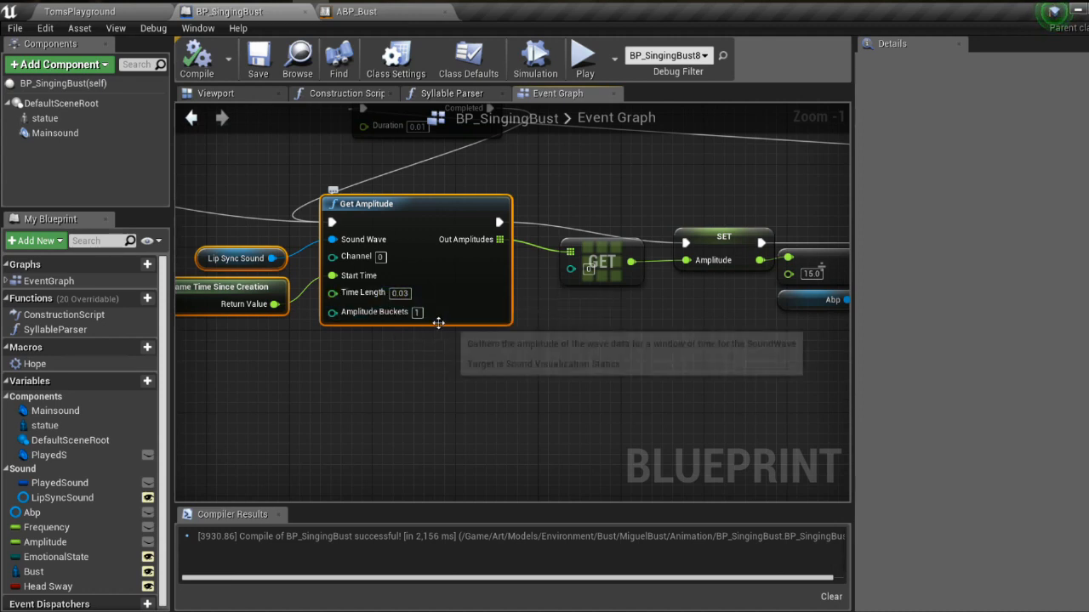
{"action": "mouse_move", "coordinate": [432, 305]}
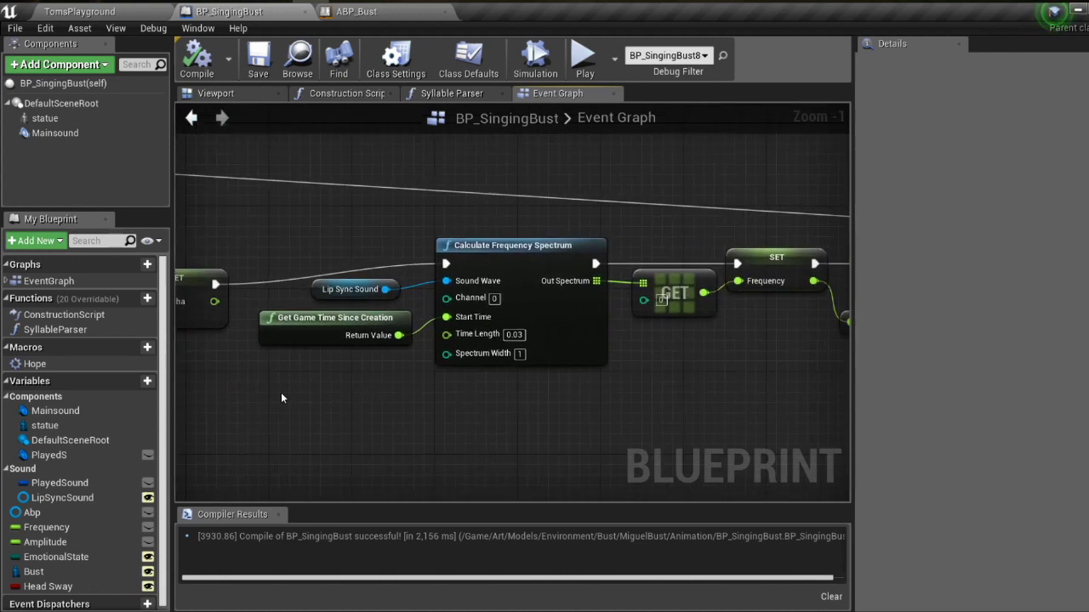
{"action": "mouse_move", "coordinate": [502, 265]}
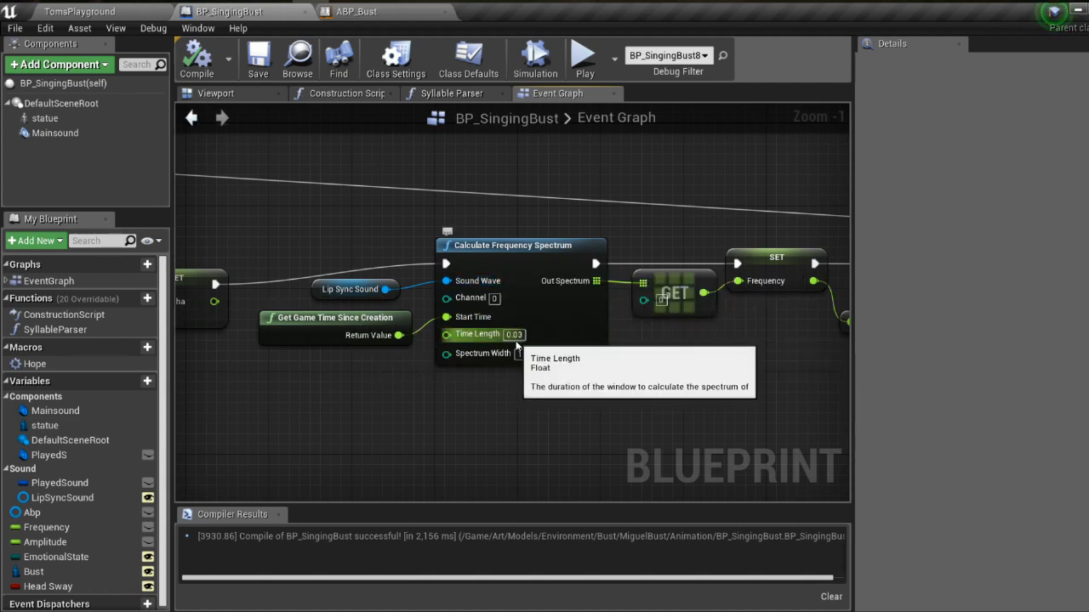
{"action": "mouse_move", "coordinate": [469, 298]}
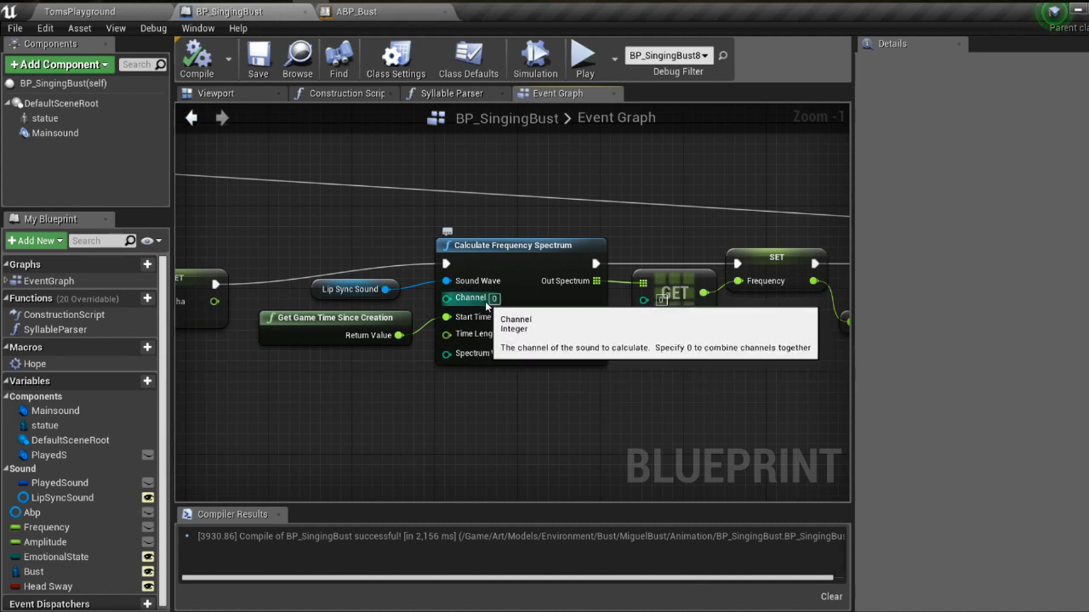
{"action": "mouse_move", "coordinate": [670, 356]}
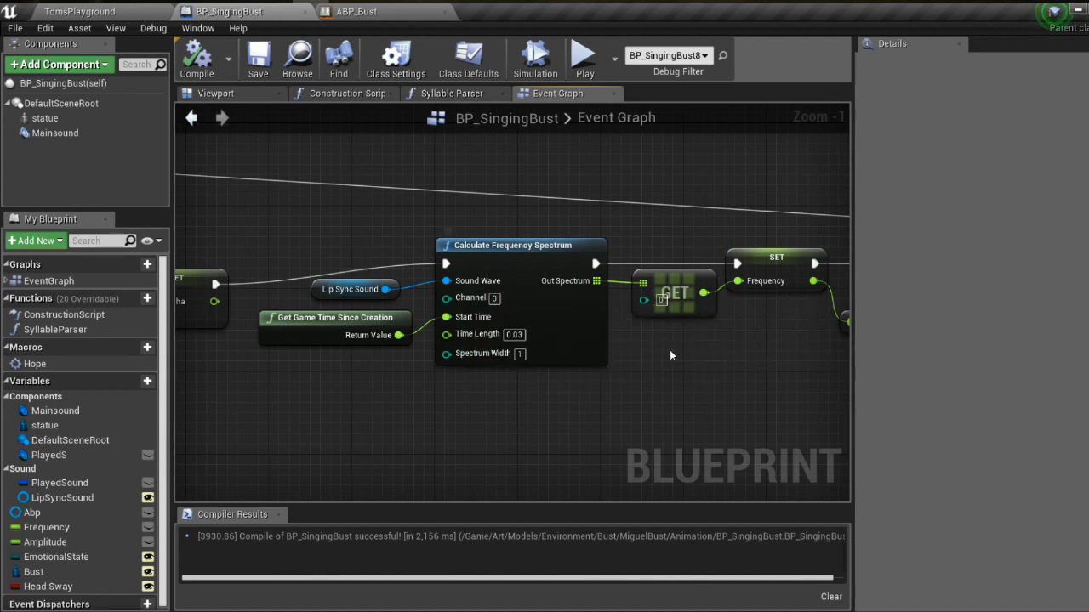
Step: Pan the Event Graph to the Print String and Syllable Parser nodes fed by the Frequency value
{"action": "left_click_drag", "start_coordinate": [672, 355], "coordinate": [412, 366]}
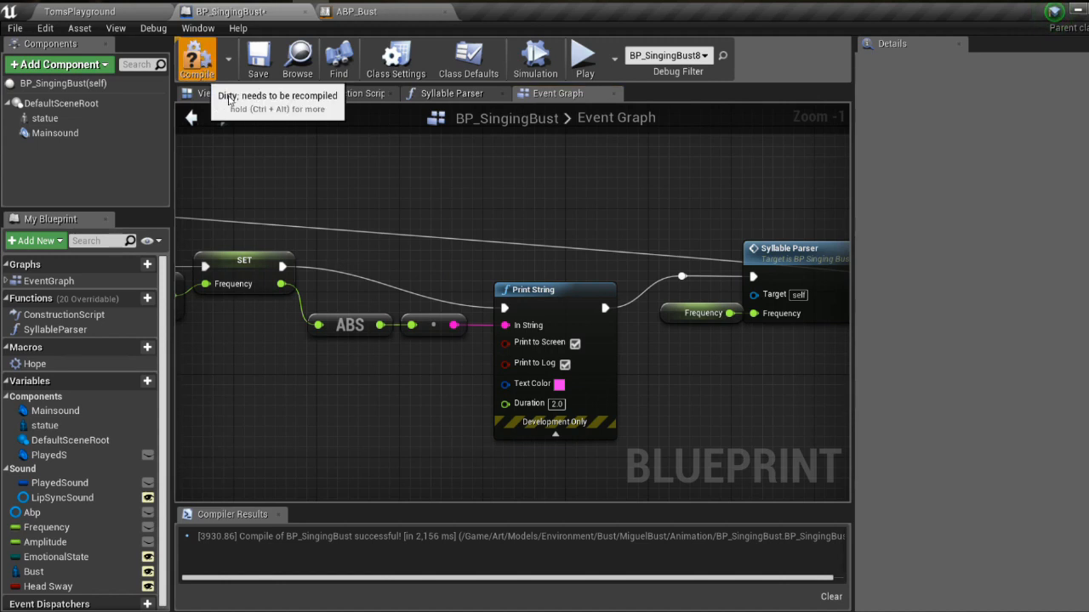
Step: Run a play session in the TomsPlayground level to watch frequency values print, then stop it
{"action": "left_click", "coordinate": [82, 10]}
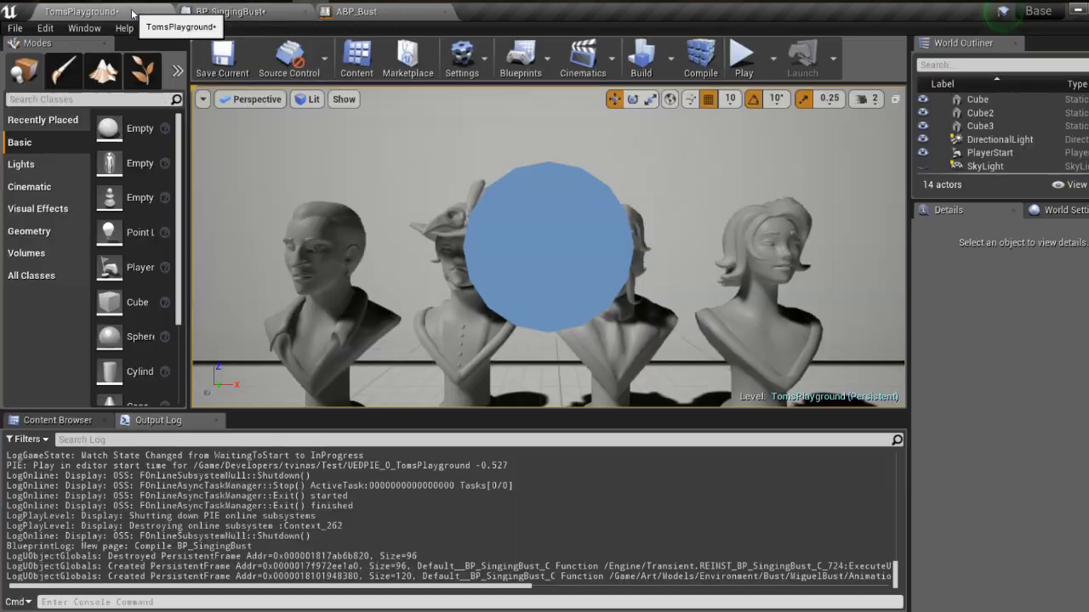
{"action": "mouse_move", "coordinate": [742, 57]}
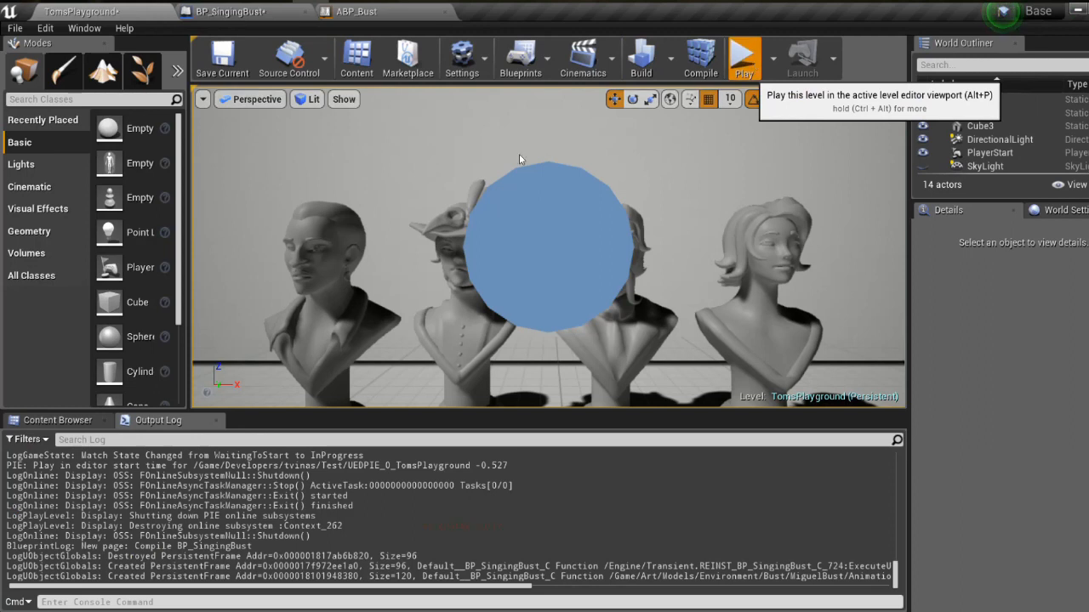
{"action": "left_click", "coordinate": [742, 58]}
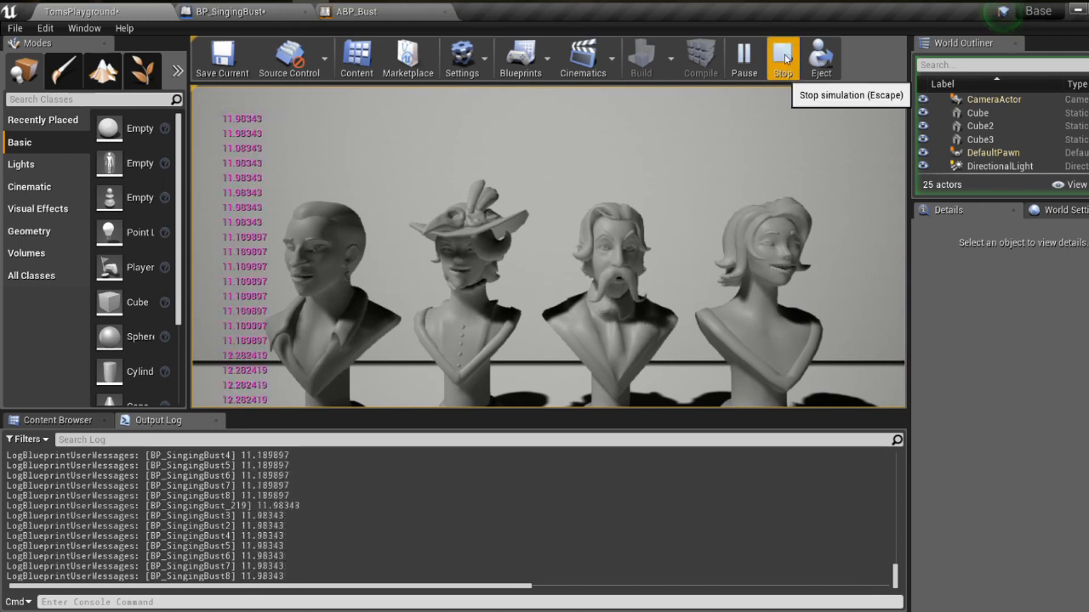
{"action": "left_click", "coordinate": [782, 54]}
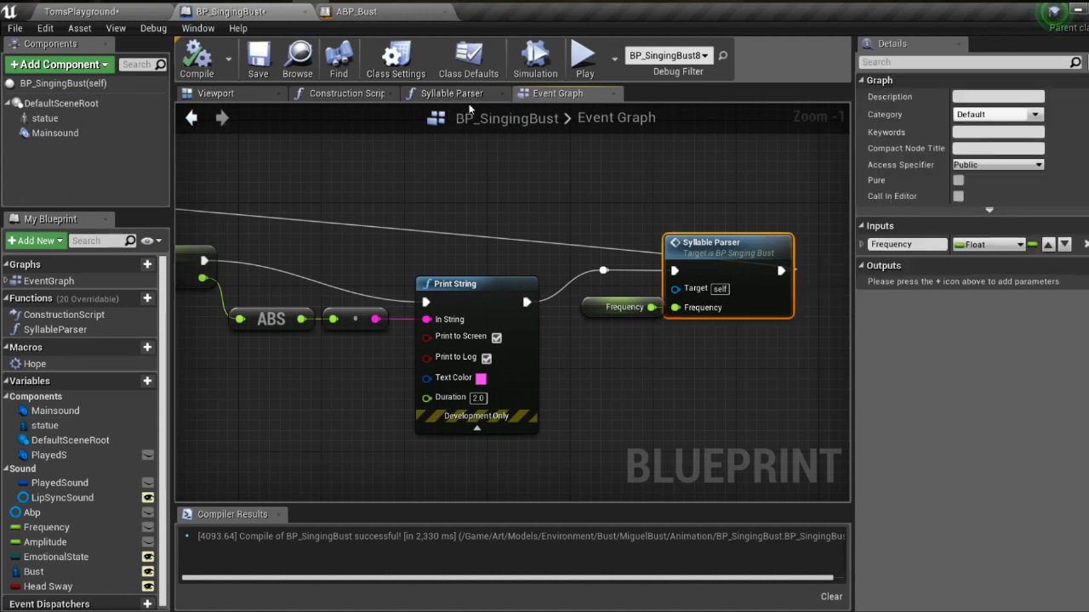
Step: Inspect the Syllable Parser function's Frequency input and its ABS node
{"action": "left_click", "coordinate": [453, 93]}
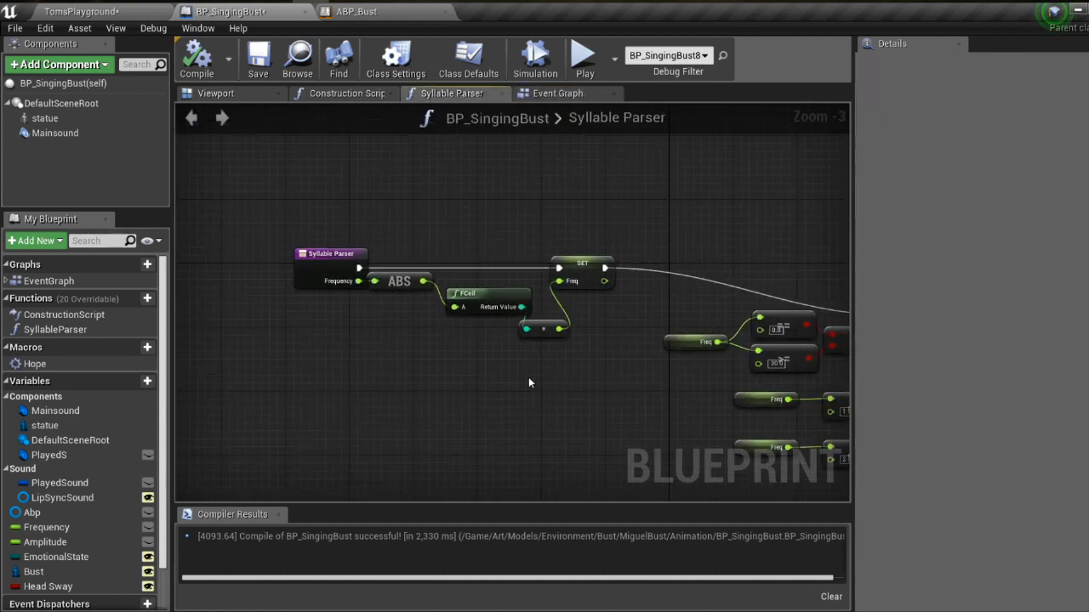
{"action": "left_click", "coordinate": [265, 233]}
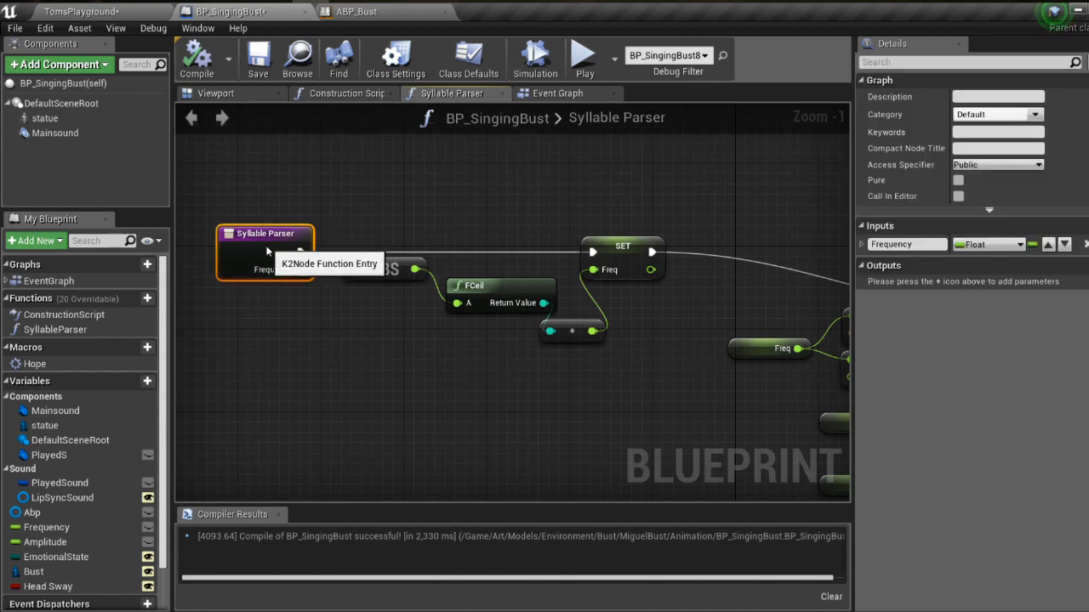
{"action": "mouse_move", "coordinate": [370, 275]}
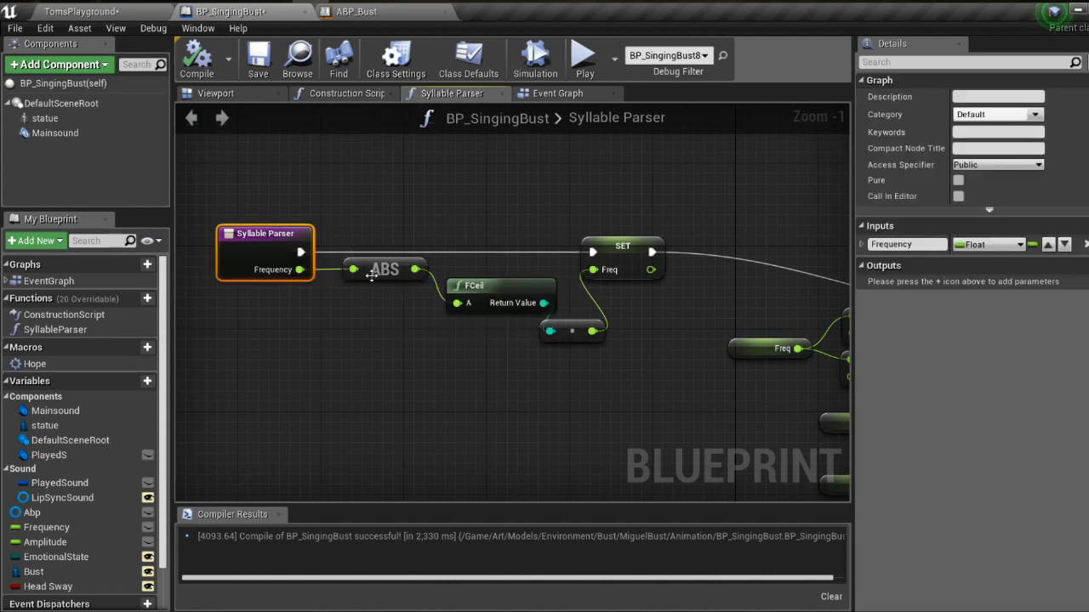
{"action": "mouse_move", "coordinate": [385, 269]}
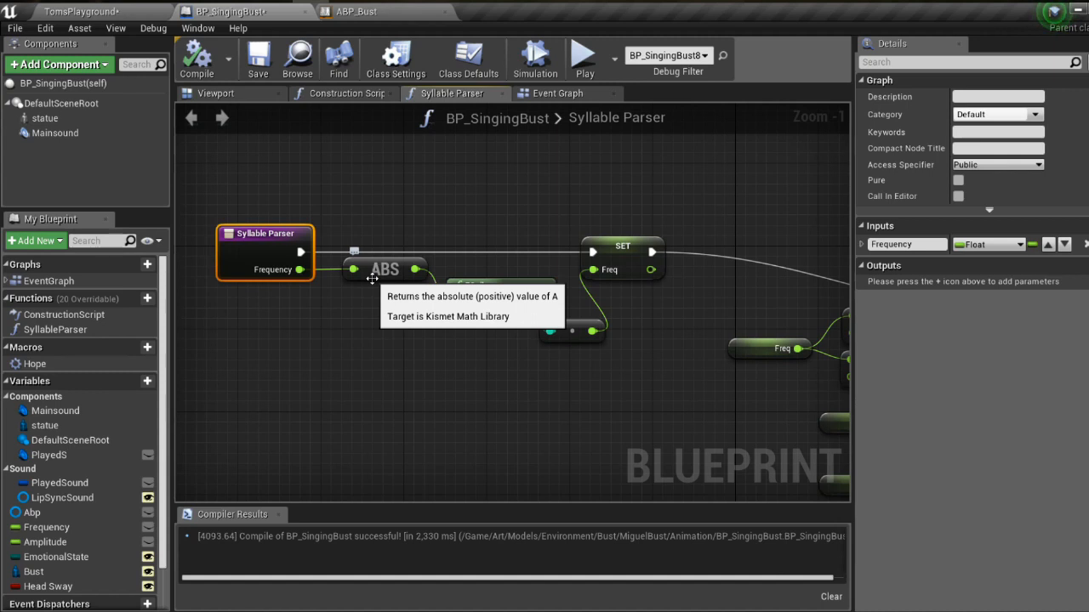
{"action": "mouse_move", "coordinate": [439, 332]}
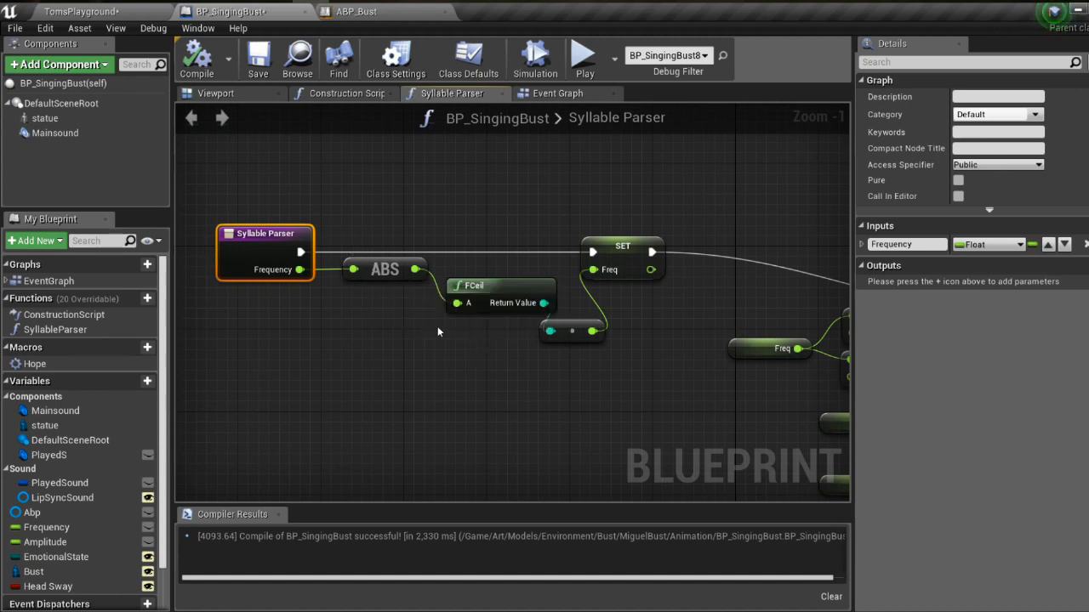
{"action": "mouse_move", "coordinate": [395, 296]}
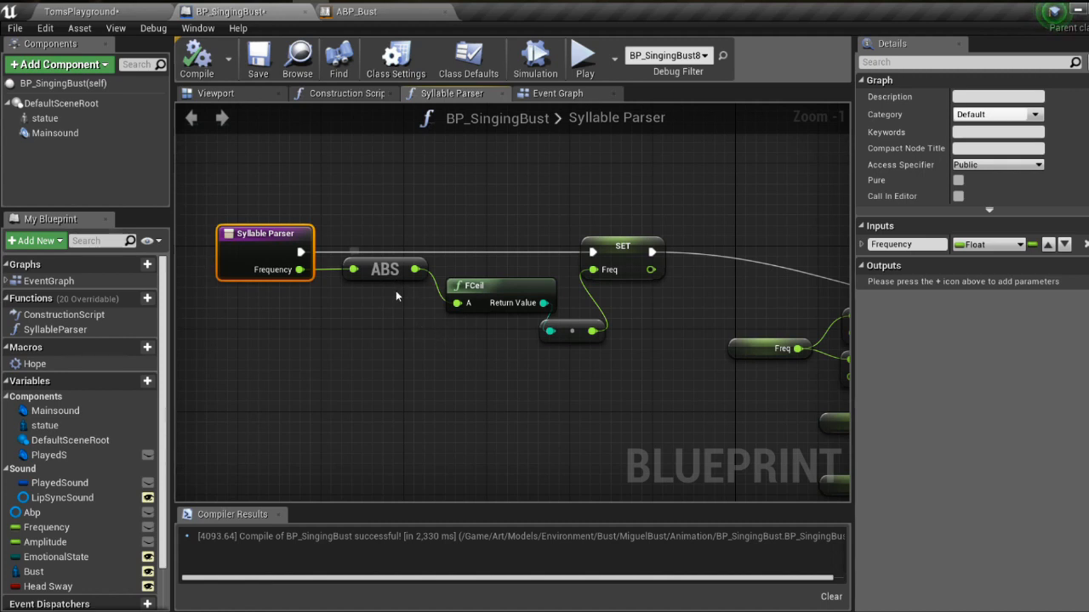
{"action": "left_click", "coordinate": [384, 269]}
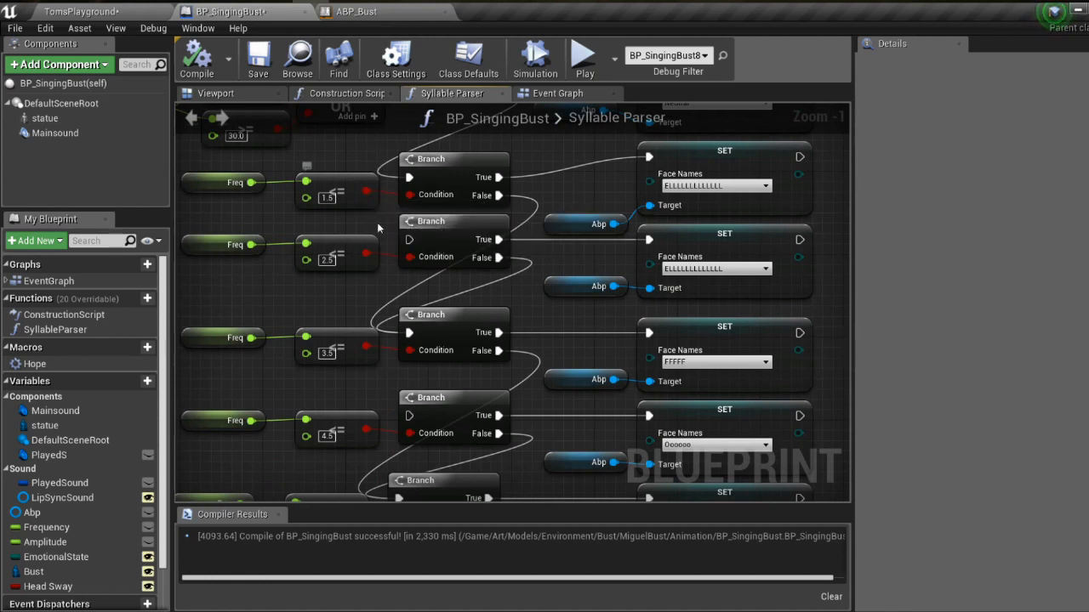
Step: Review the Branch and SET Face Names threshold chain, then return to the Event Graph
{"action": "scroll", "scroll_direction": "down", "scroll_amount": 3}
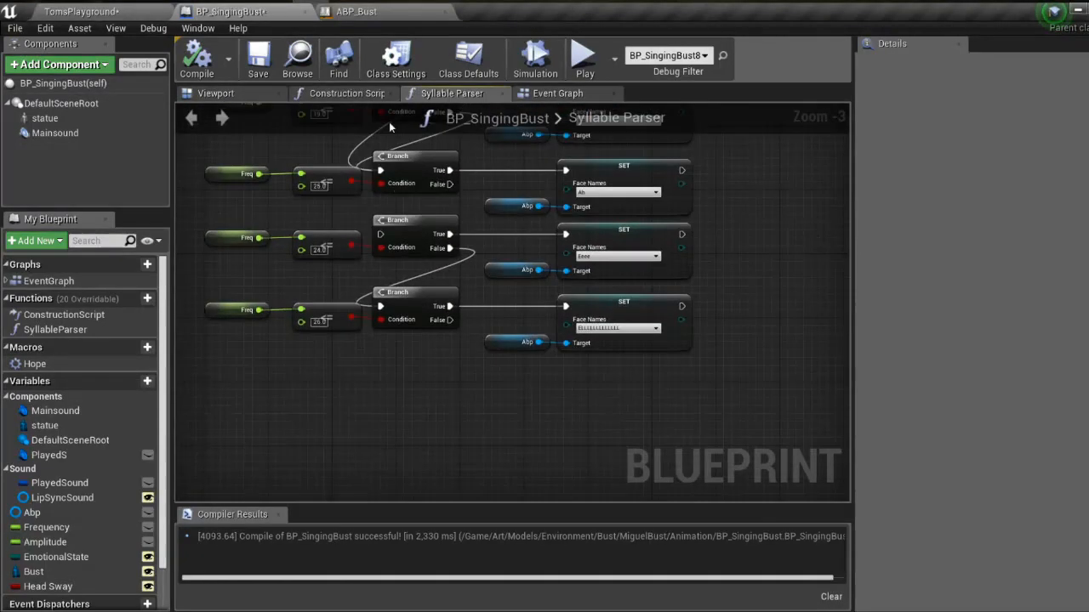
{"action": "scroll", "scroll_direction": "up", "scroll_amount": 3}
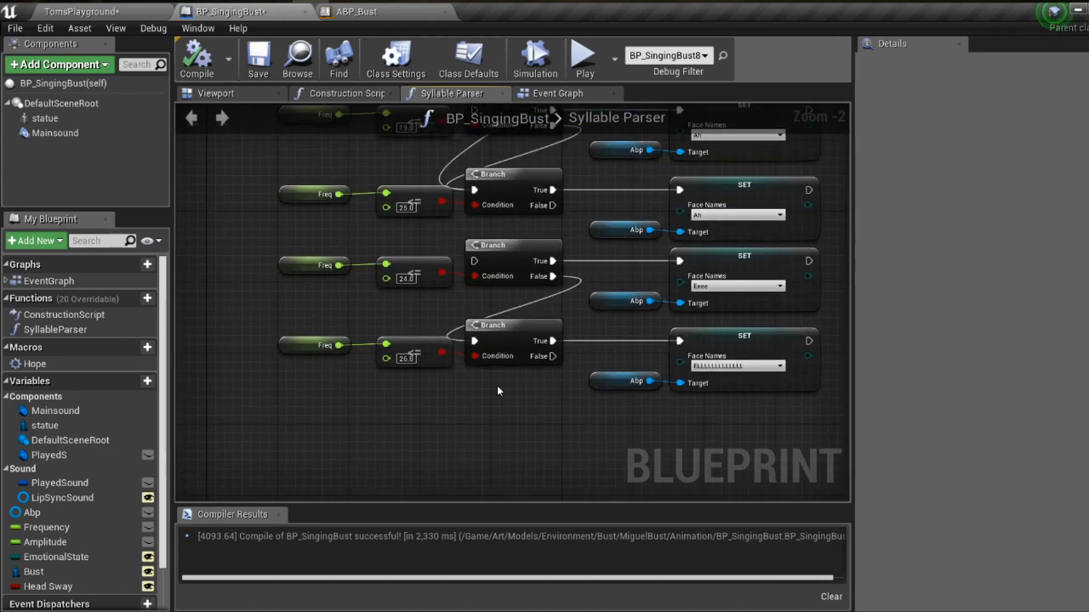
{"action": "scroll", "scroll_direction": "down", "scroll_amount": 3}
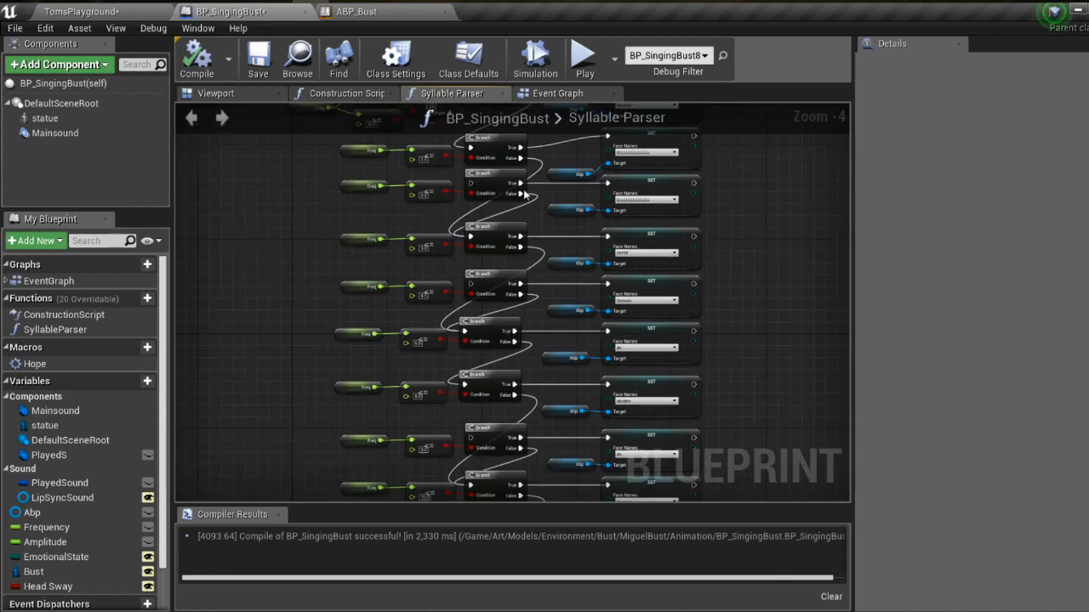
{"action": "left_click", "coordinate": [558, 92]}
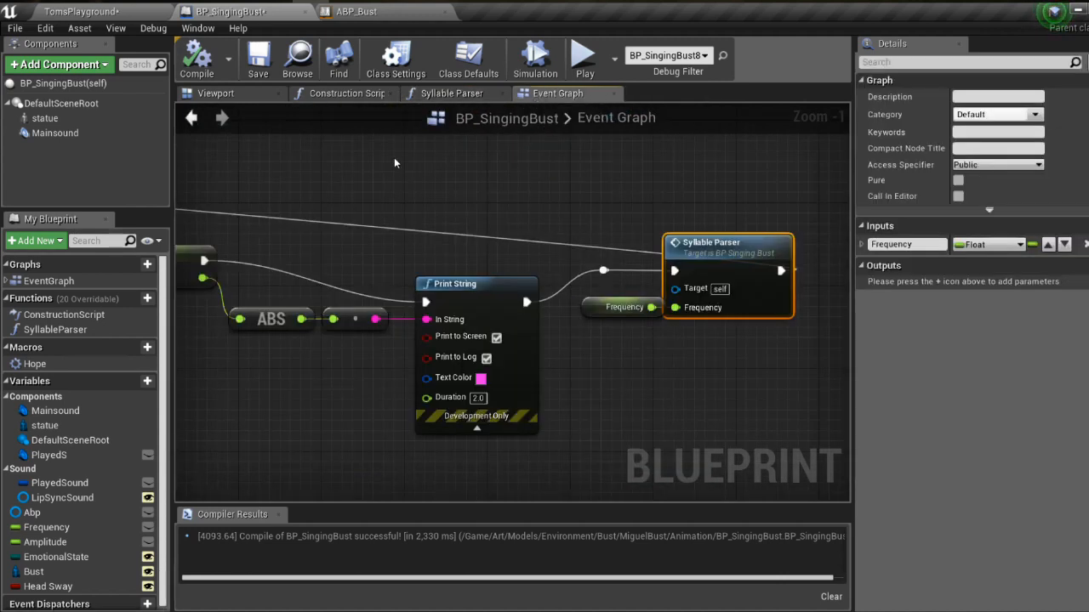
Step: Review ABP_Bust's Blinking state machine and event-graph counter logic, then return to the level
{"action": "left_click", "coordinate": [357, 10]}
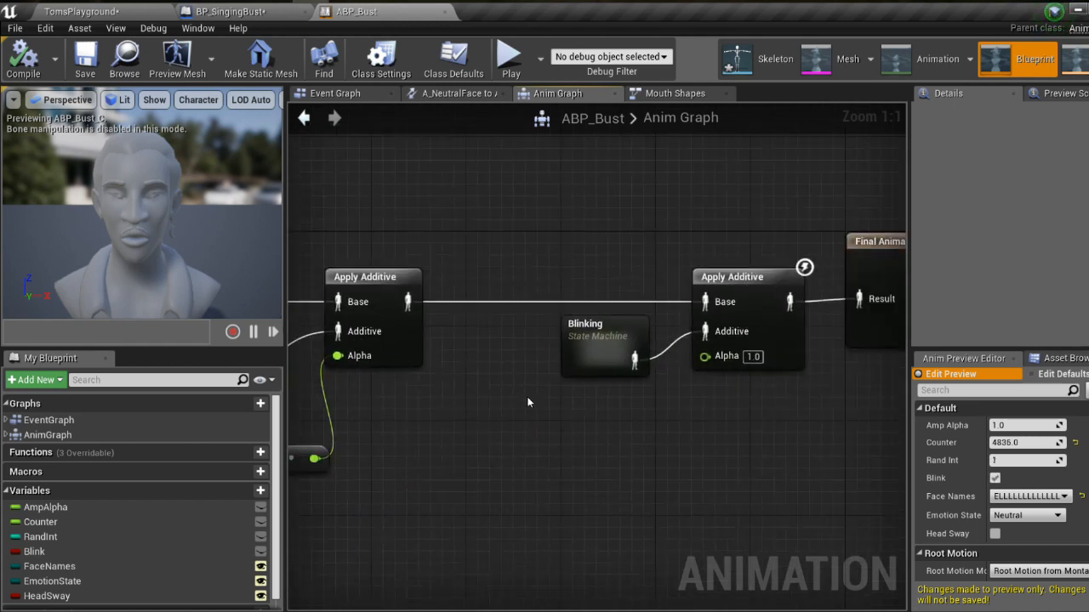
{"action": "left_click", "coordinate": [604, 344]}
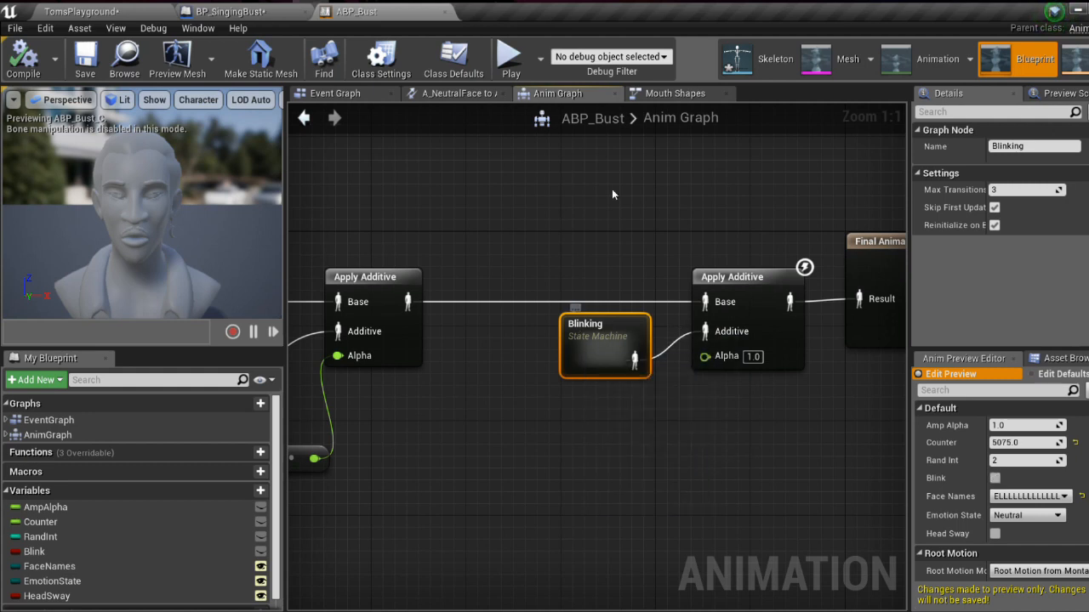
{"action": "left_click", "coordinate": [335, 94]}
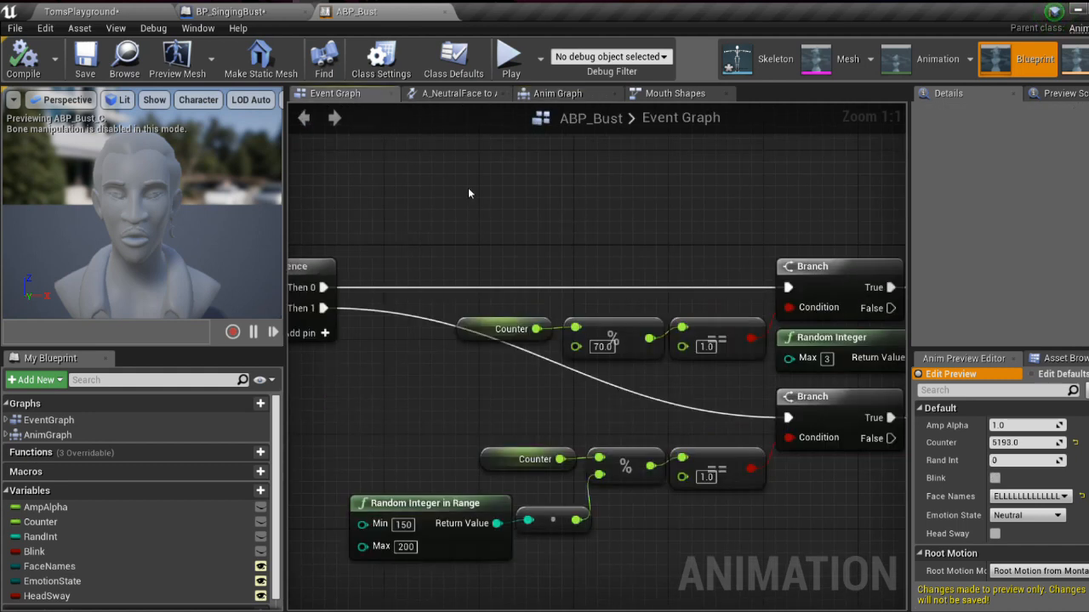
{"action": "left_click", "coordinate": [82, 10]}
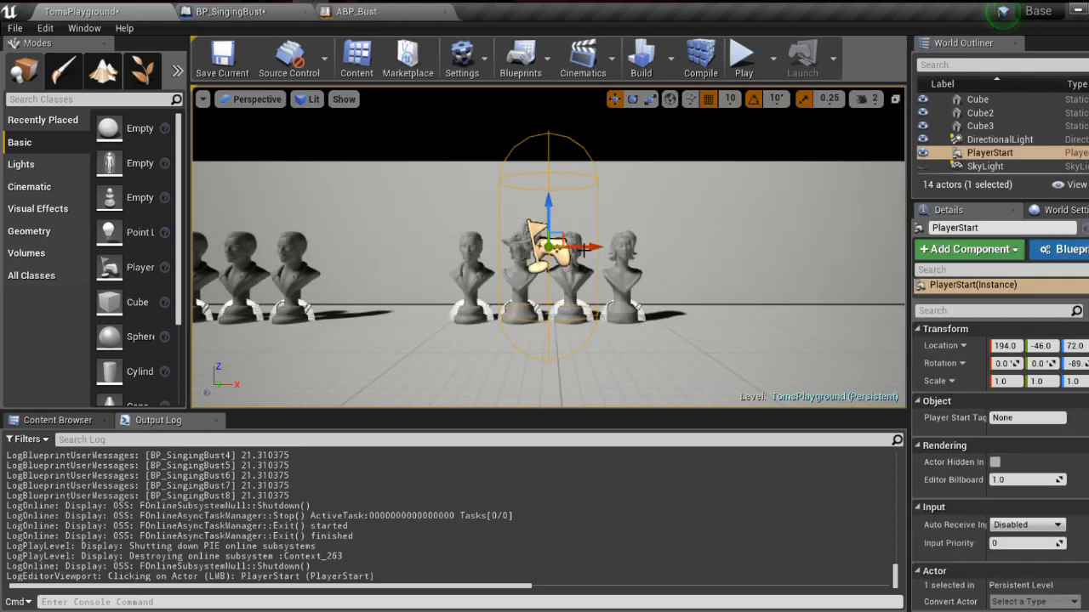
Step: Move the PlayerStart to a new spot and run another play session with the busts singing
{"action": "left_click_drag", "start_coordinate": [548, 238], "coordinate": [327, 170]}
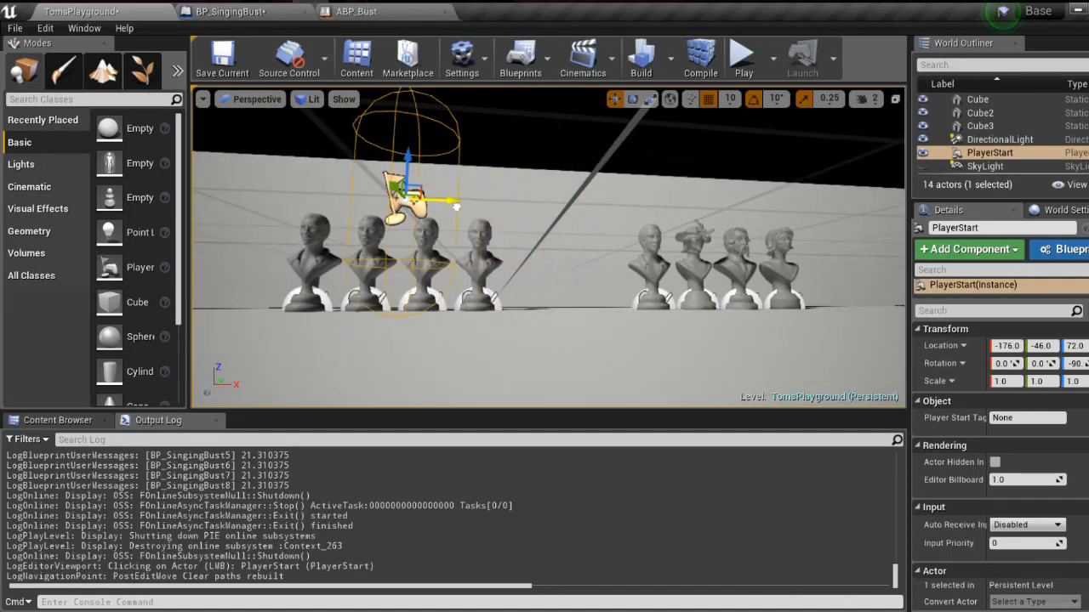
{"action": "left_click", "coordinate": [741, 58]}
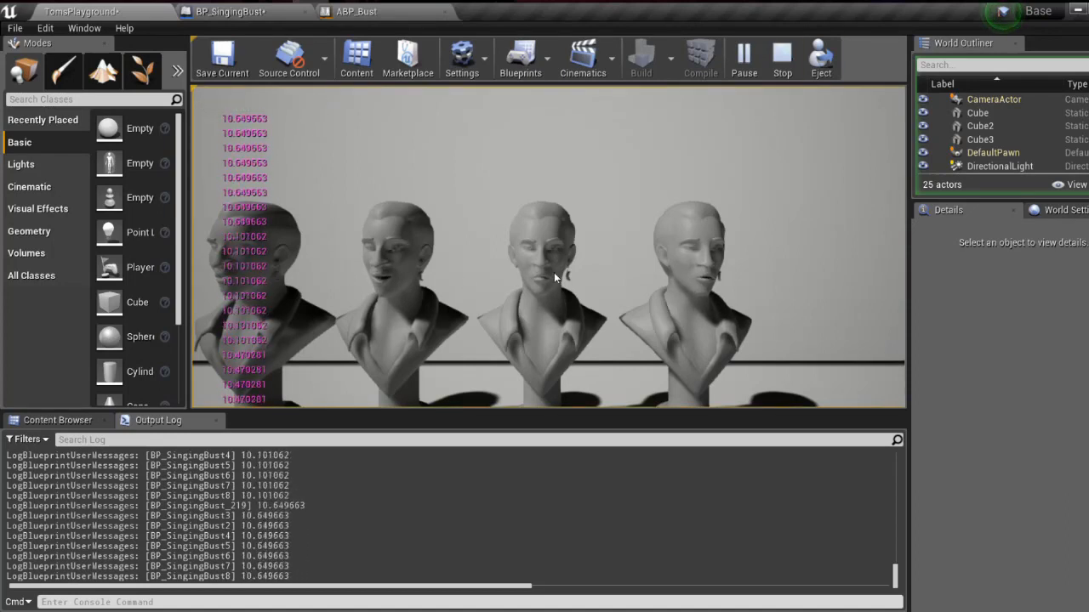
{"action": "mouse_move", "coordinate": [666, 292]}
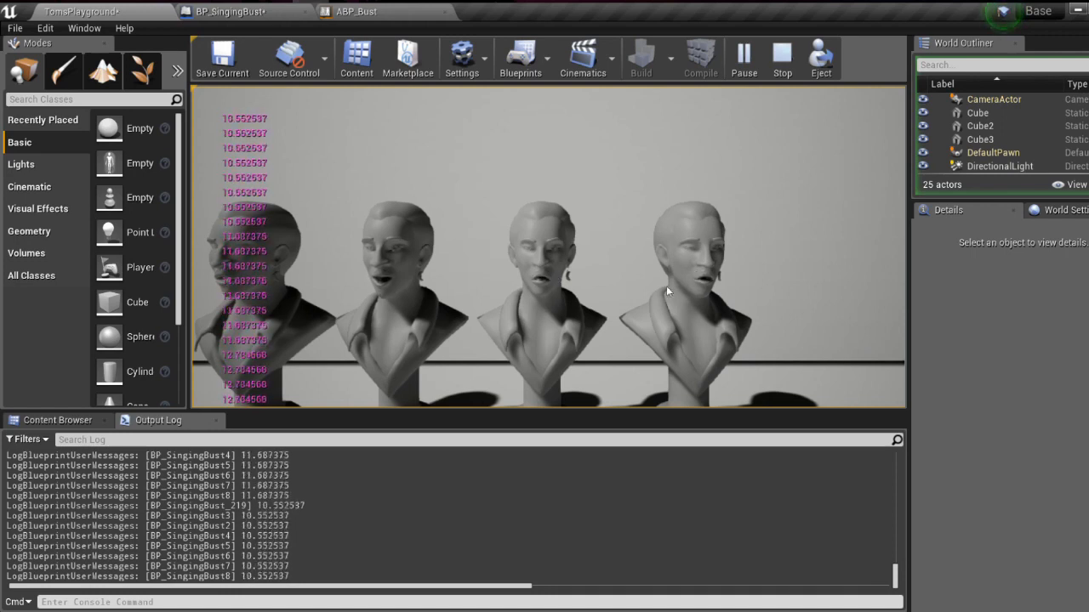
{"action": "mouse_move", "coordinate": [781, 58]}
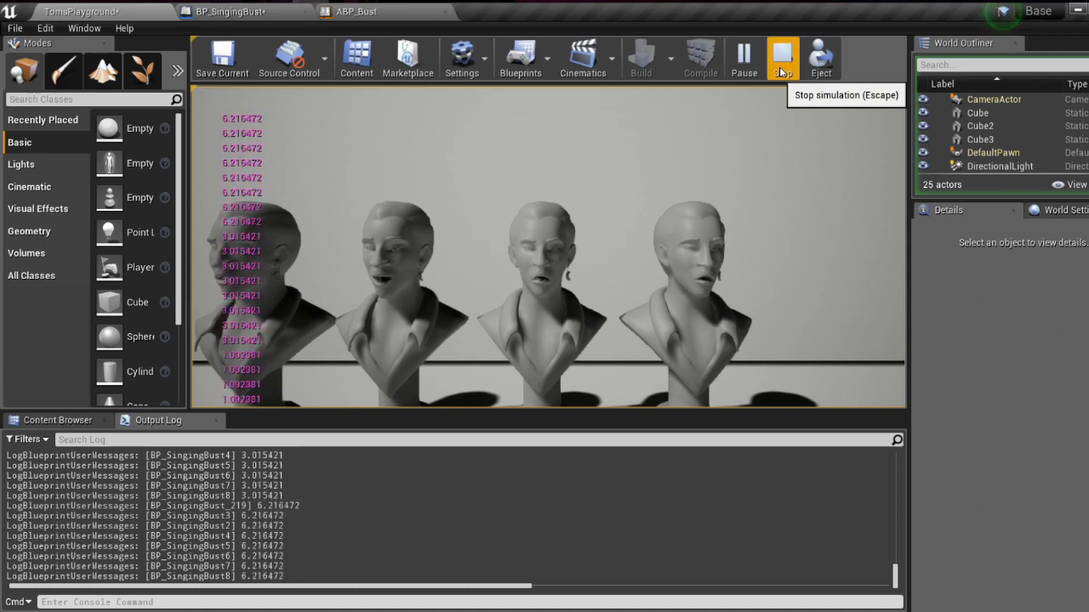
{"action": "left_click", "coordinate": [781, 58]}
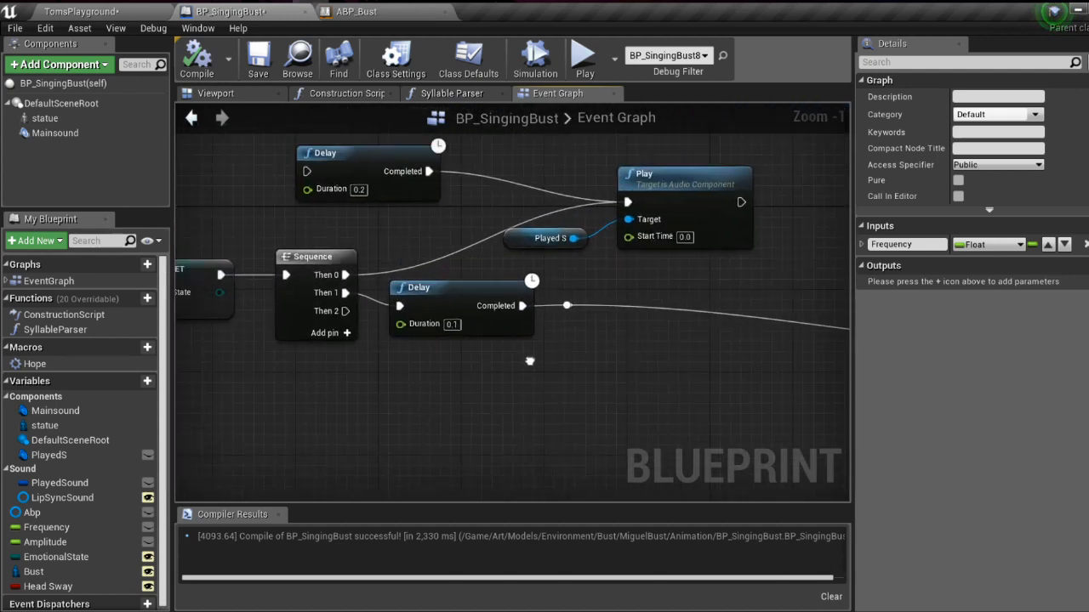
{"action": "mouse_move", "coordinate": [531, 364]}
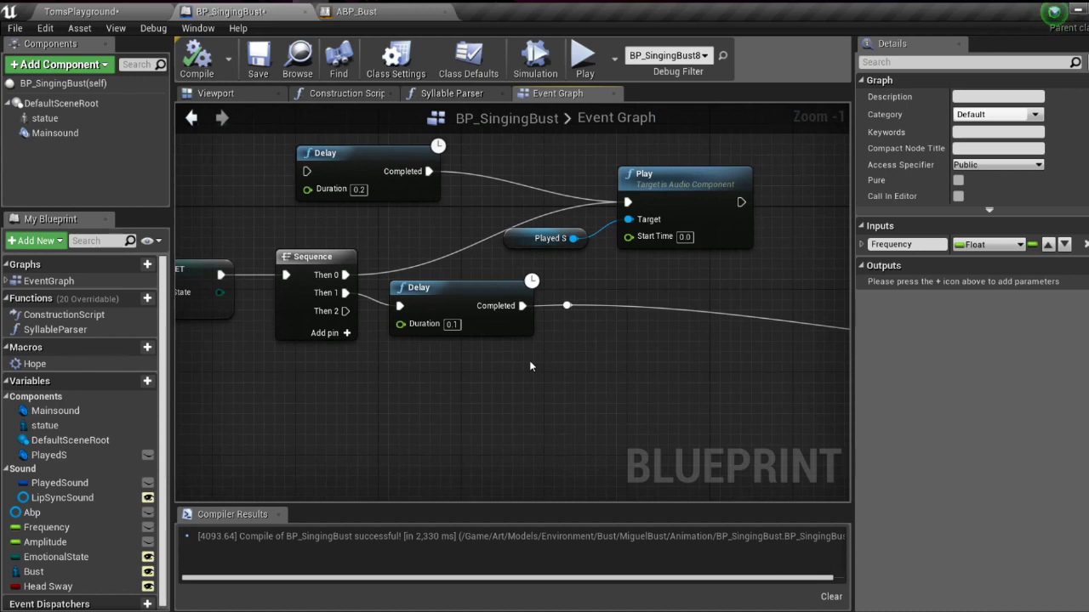
{"action": "mouse_move", "coordinate": [417, 303]}
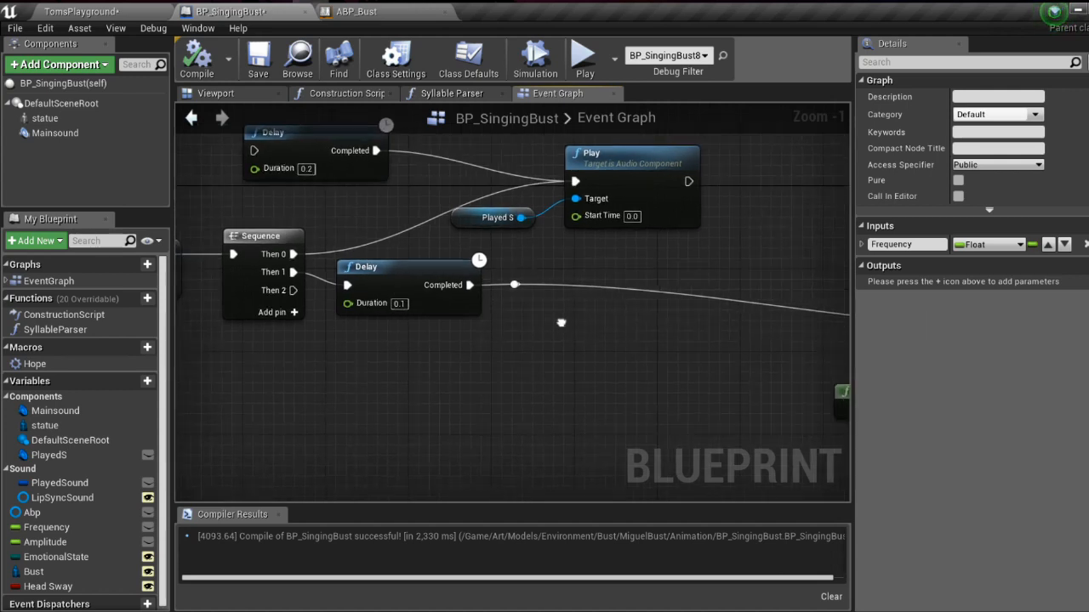
Step: Scroll the BP_SingingBust Event Graph from the Delay nodes feeding Play to the Get Amplitude node
{"action": "scroll", "scroll_direction": "down", "scroll_amount": 3}
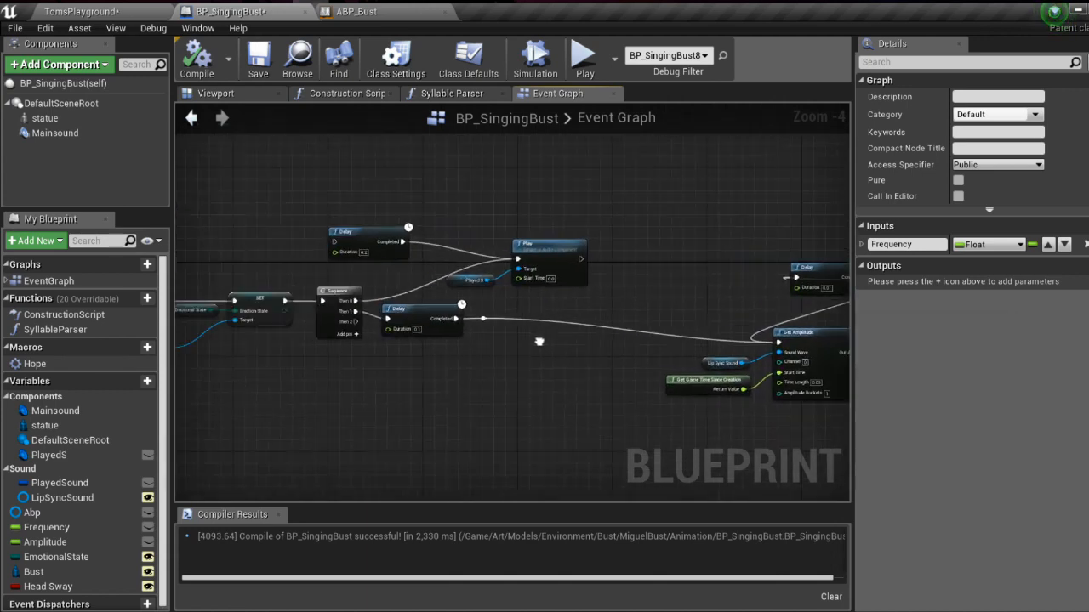
{"action": "scroll", "scroll_direction": "up", "scroll_amount": 3}
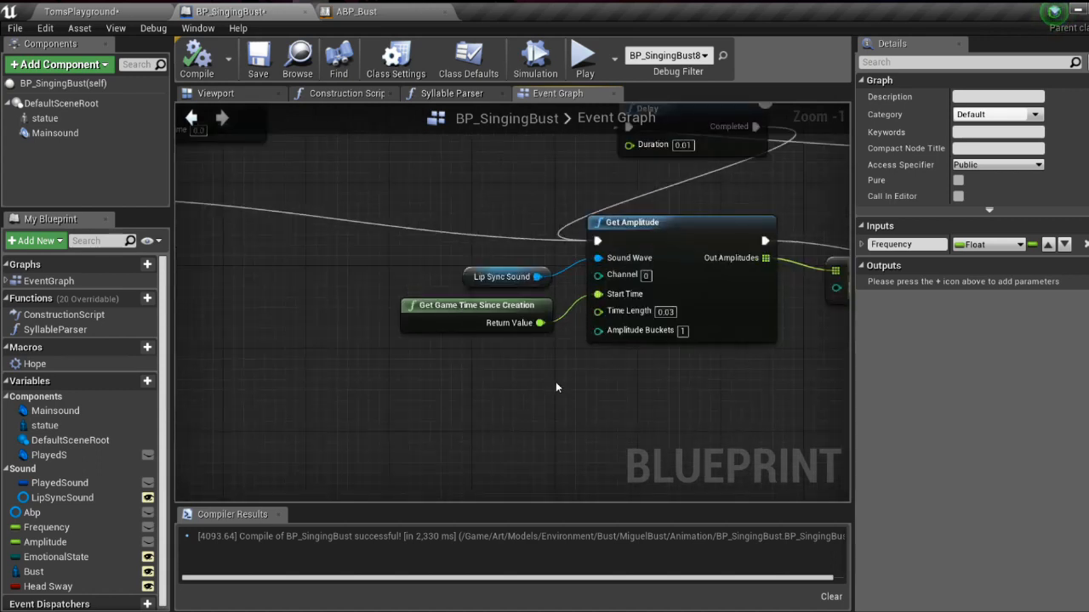
{"action": "mouse_move", "coordinate": [557, 381]}
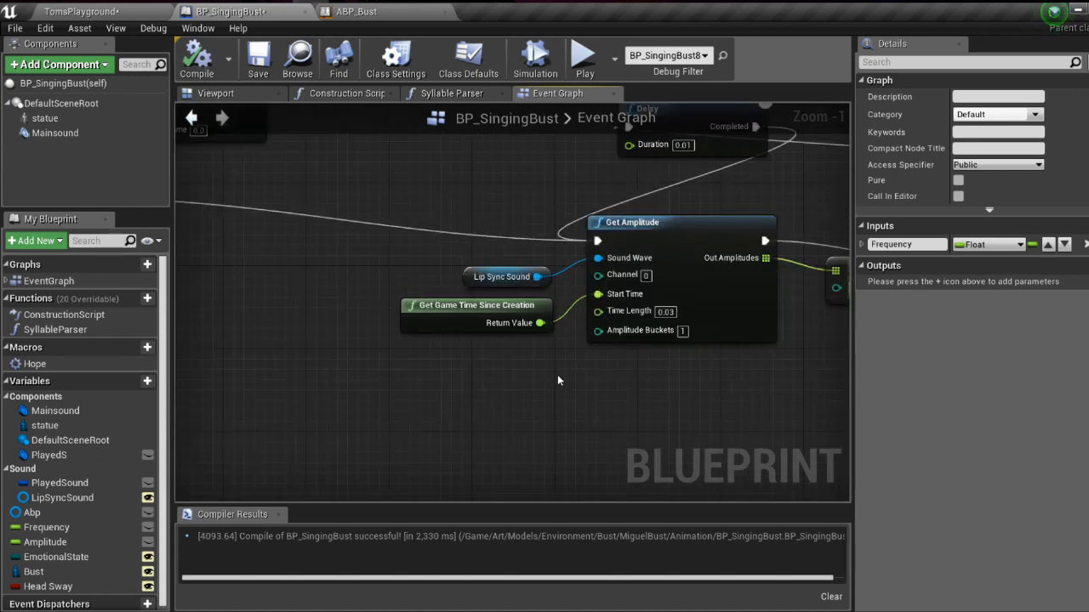